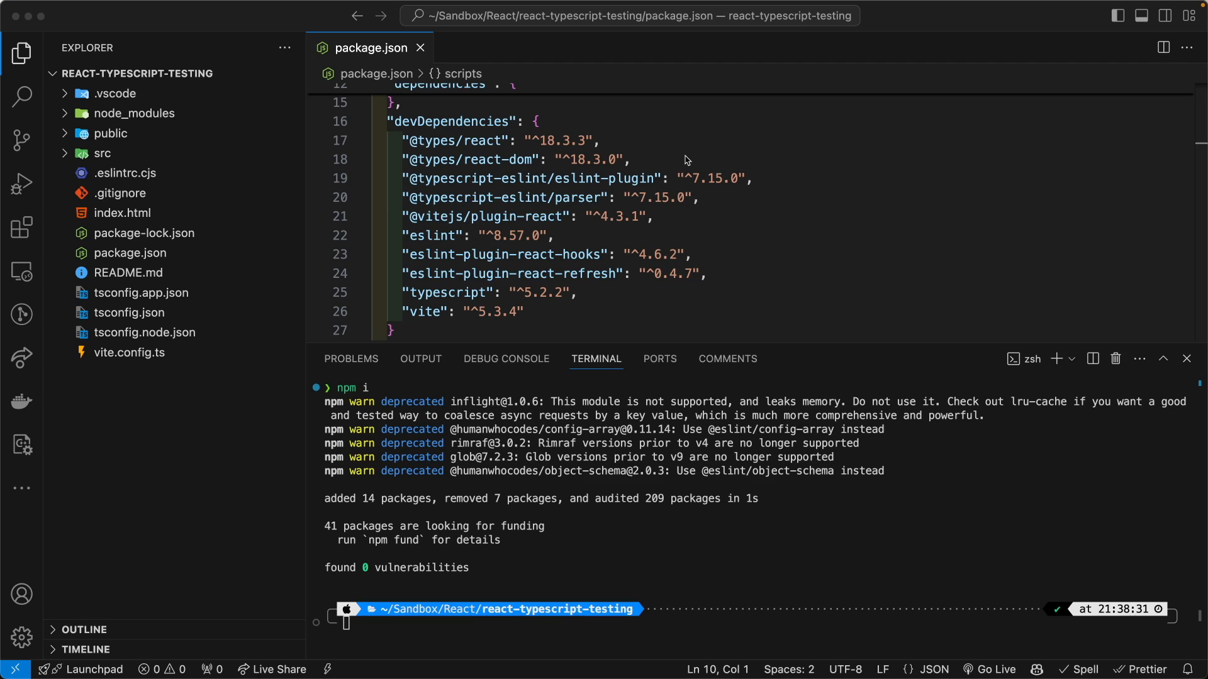
{"action": "mouse_move", "coordinate": [730, 224]}
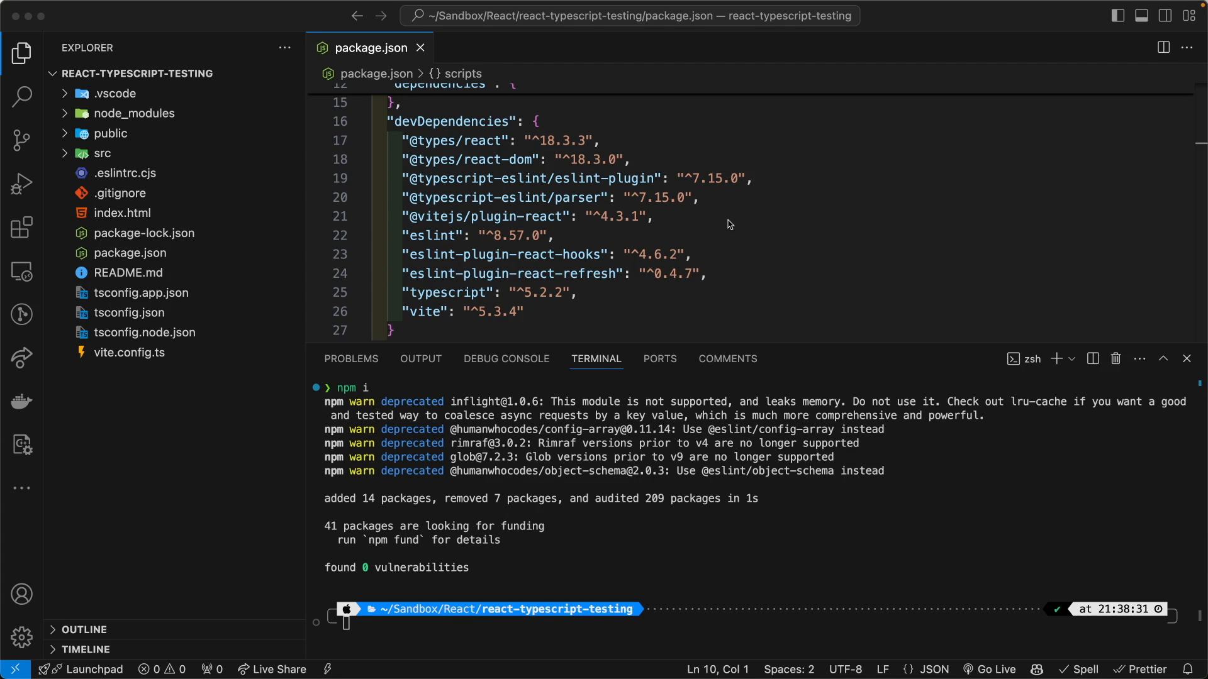
{"action": "mouse_move", "coordinate": [897, 476]}
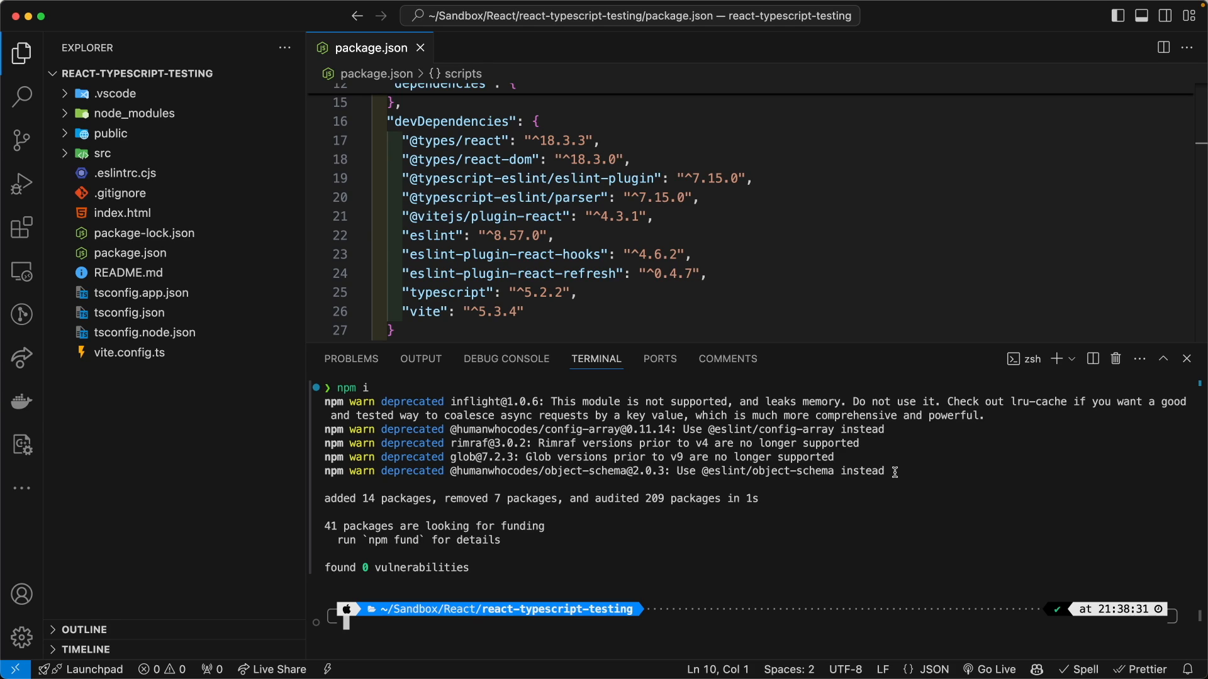
{"action": "mouse_move", "coordinate": [536, 466]}
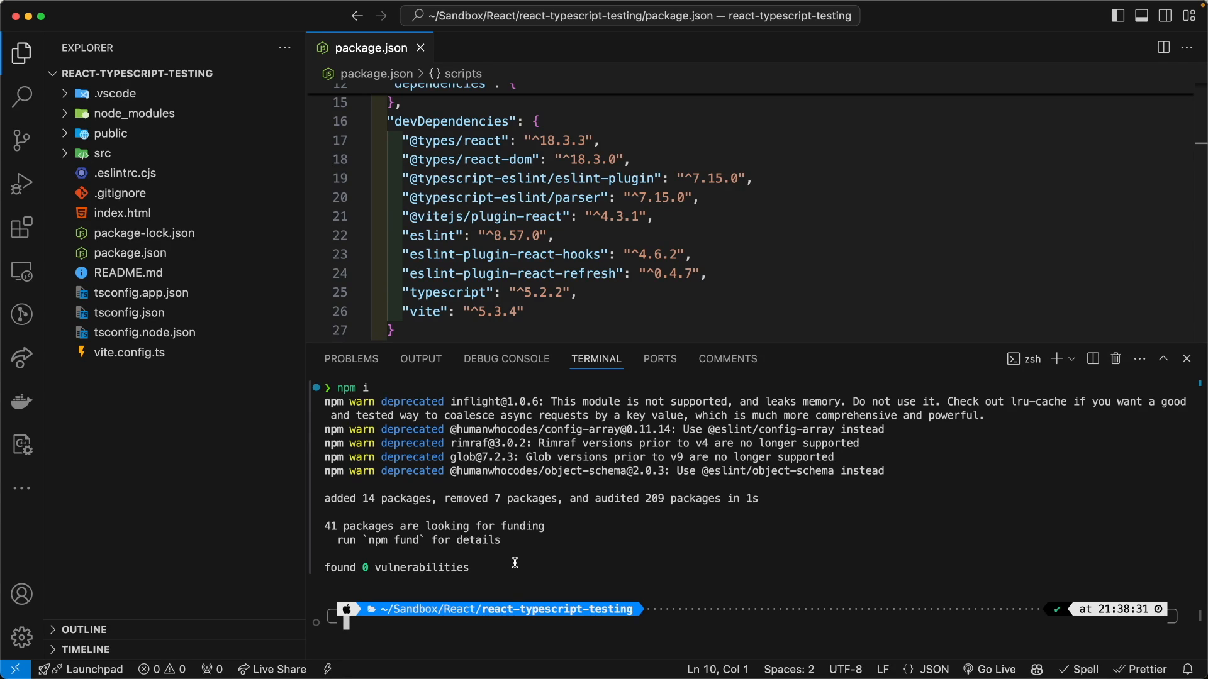
{"action": "mouse_move", "coordinate": [630, 486]}
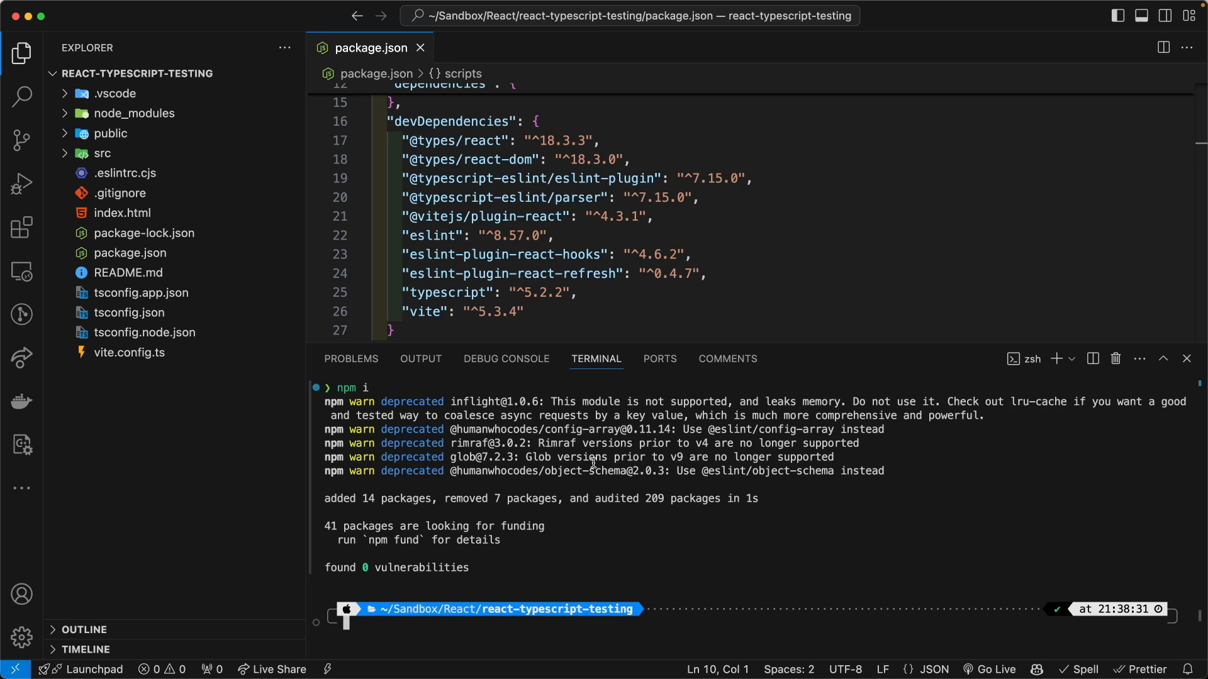
{"action": "mouse_move", "coordinate": [890, 447]}
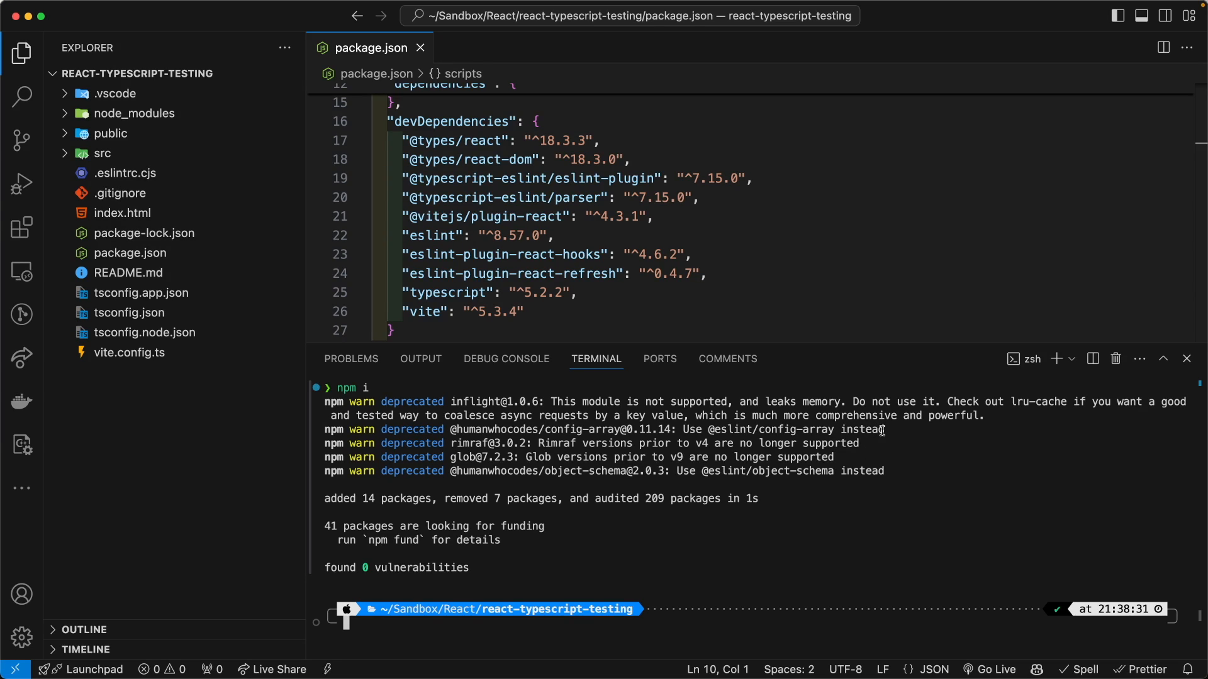
{"action": "mouse_move", "coordinate": [429, 430]}
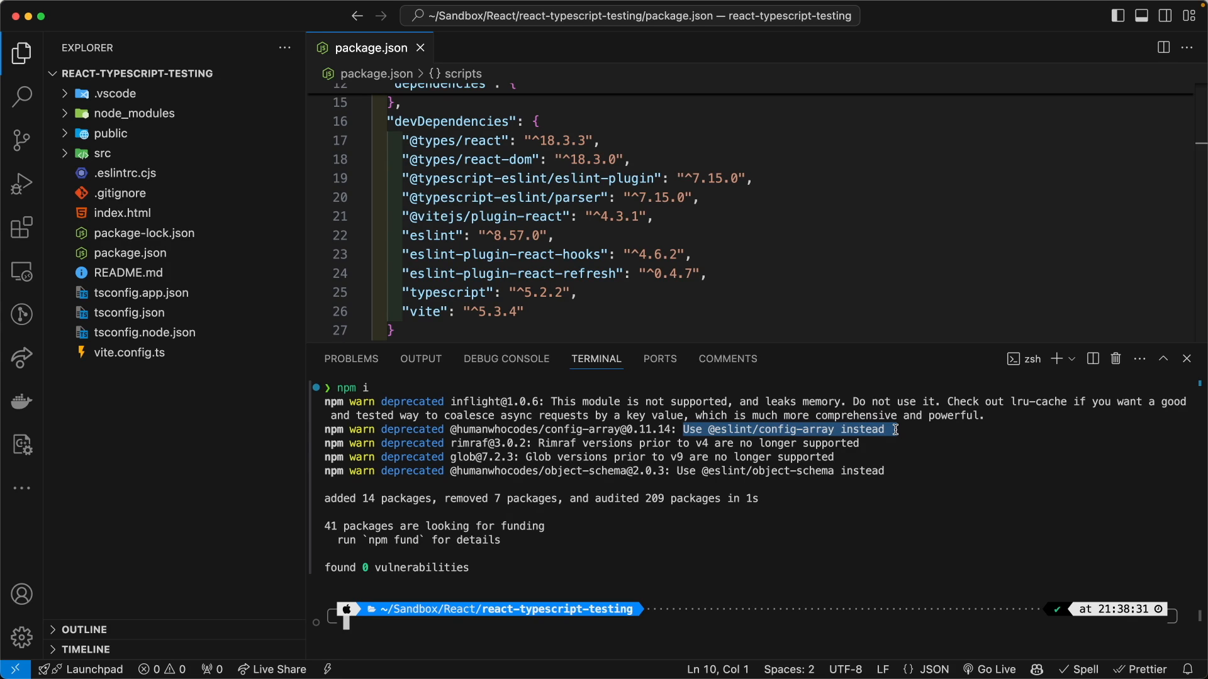
{"action": "mouse_move", "coordinate": [872, 449]}
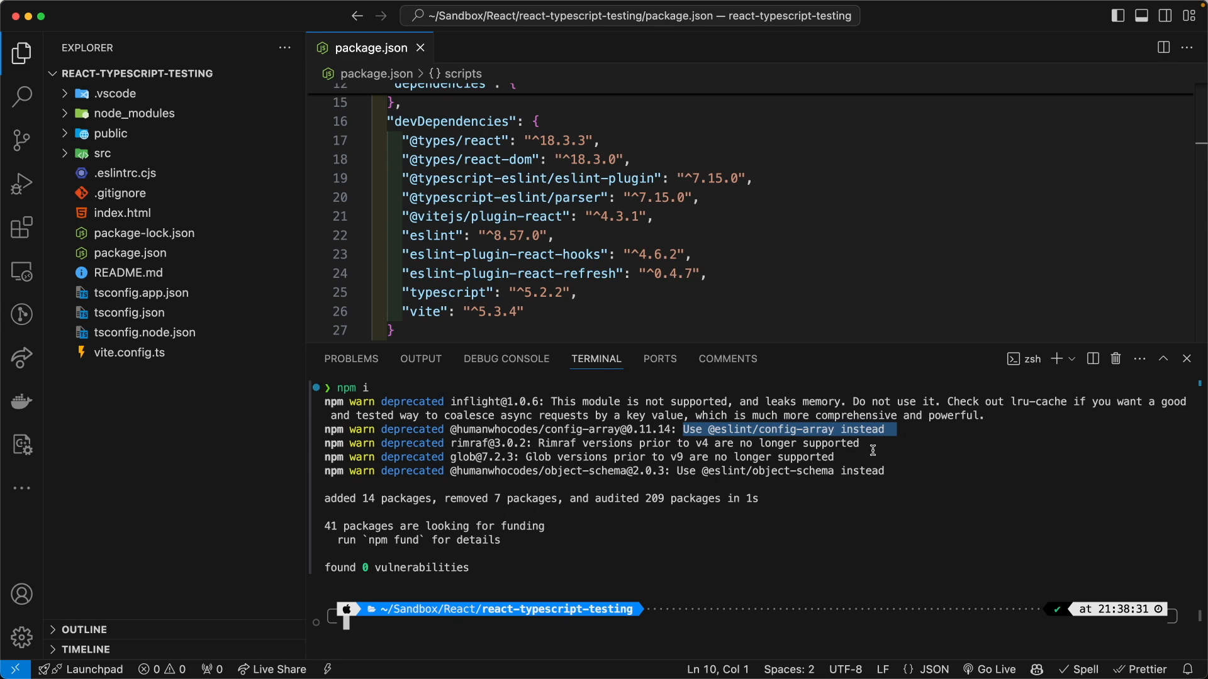
{"action": "mouse_move", "coordinate": [873, 470]}
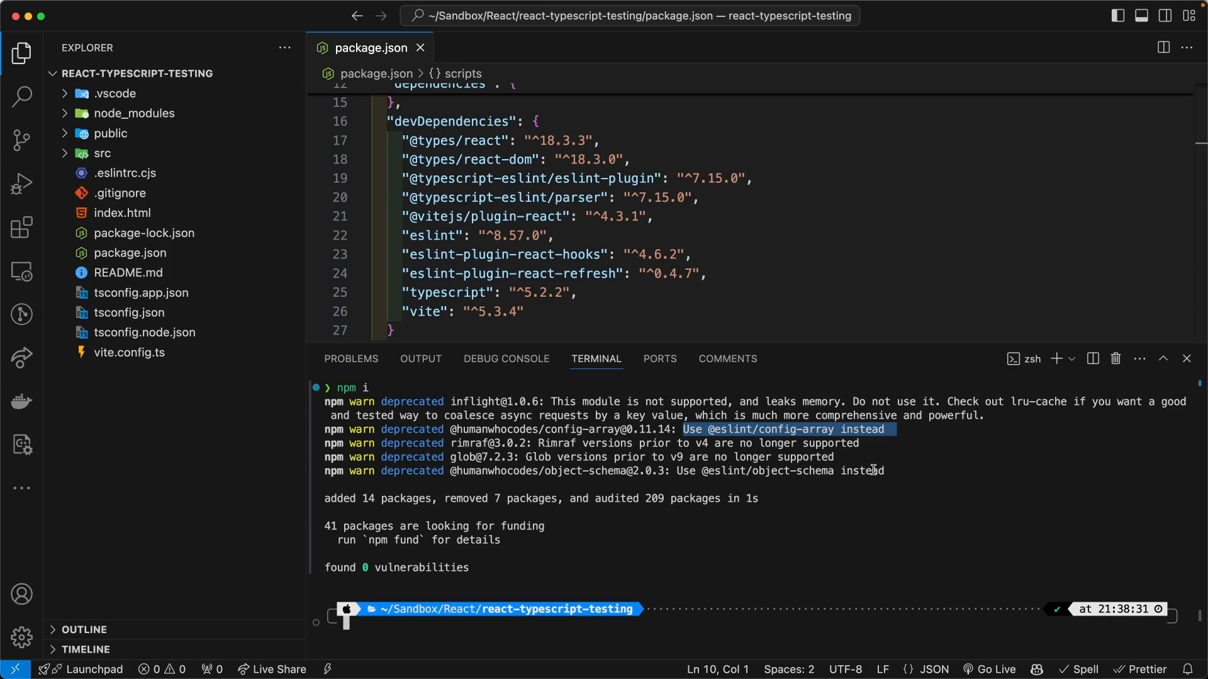
{"action": "mouse_move", "coordinate": [715, 429]}
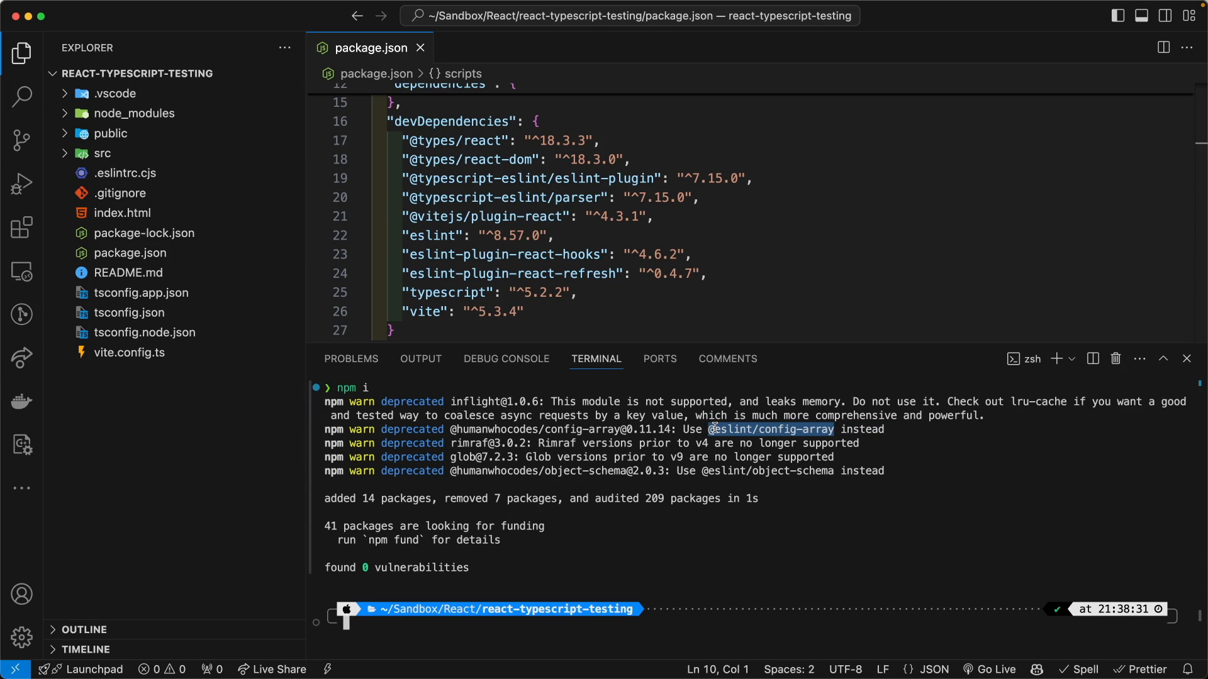
{"action": "mouse_move", "coordinate": [703, 441]}
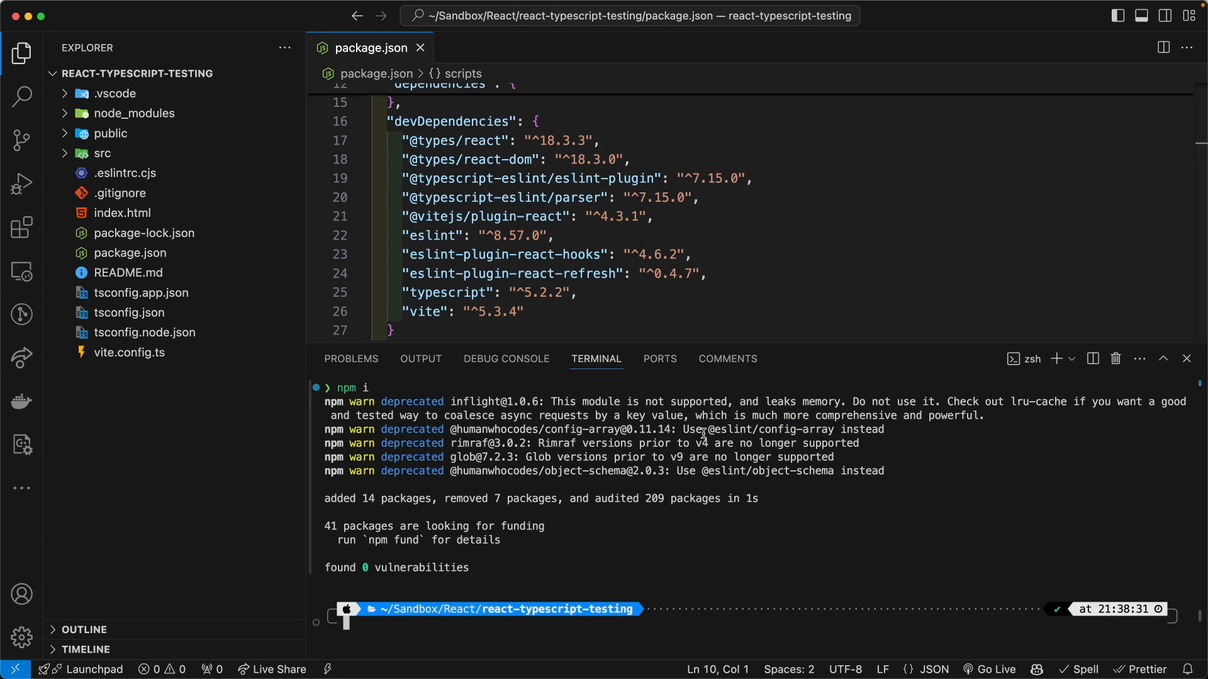
{"action": "mouse_move", "coordinate": [744, 435]}
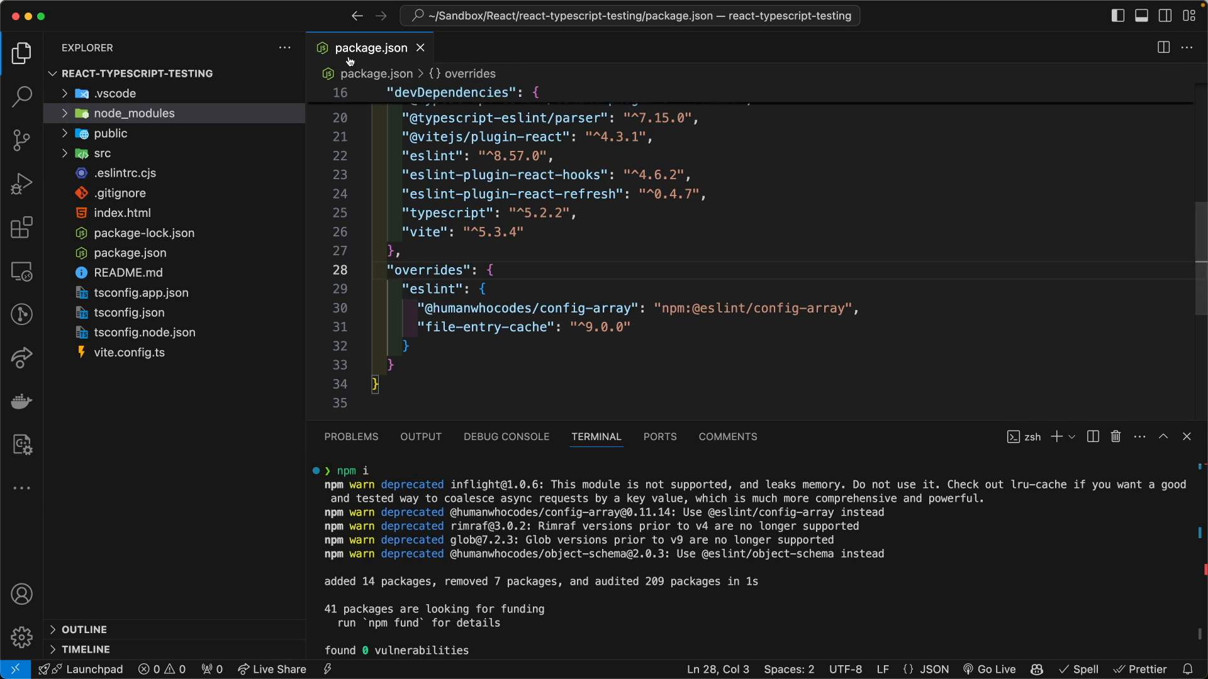
{"action": "mouse_move", "coordinate": [374, 51]}
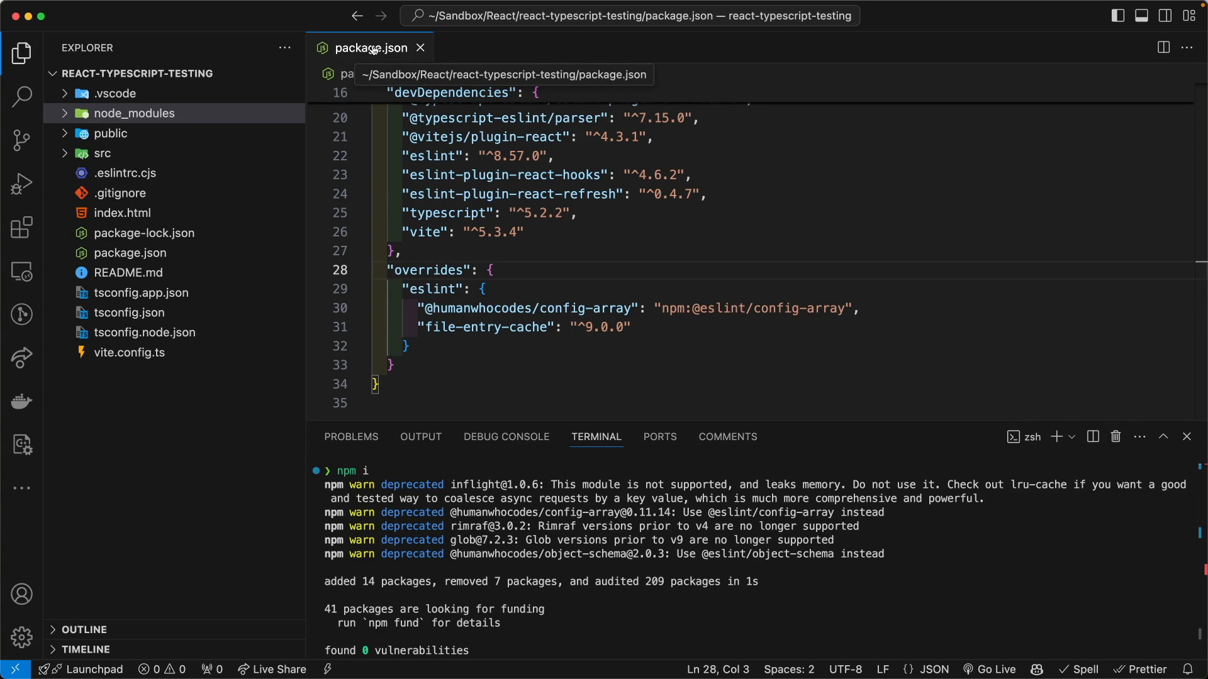
{"action": "mouse_move", "coordinate": [392, 51]}
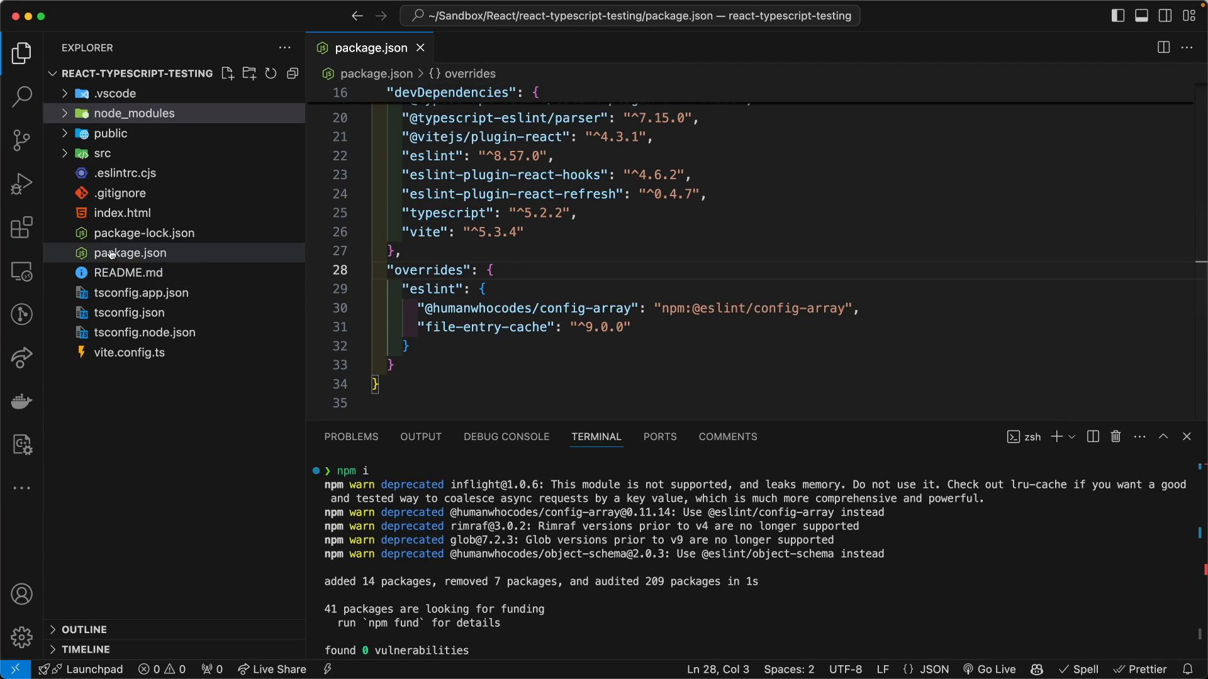
{"action": "mouse_move", "coordinate": [114, 255]}
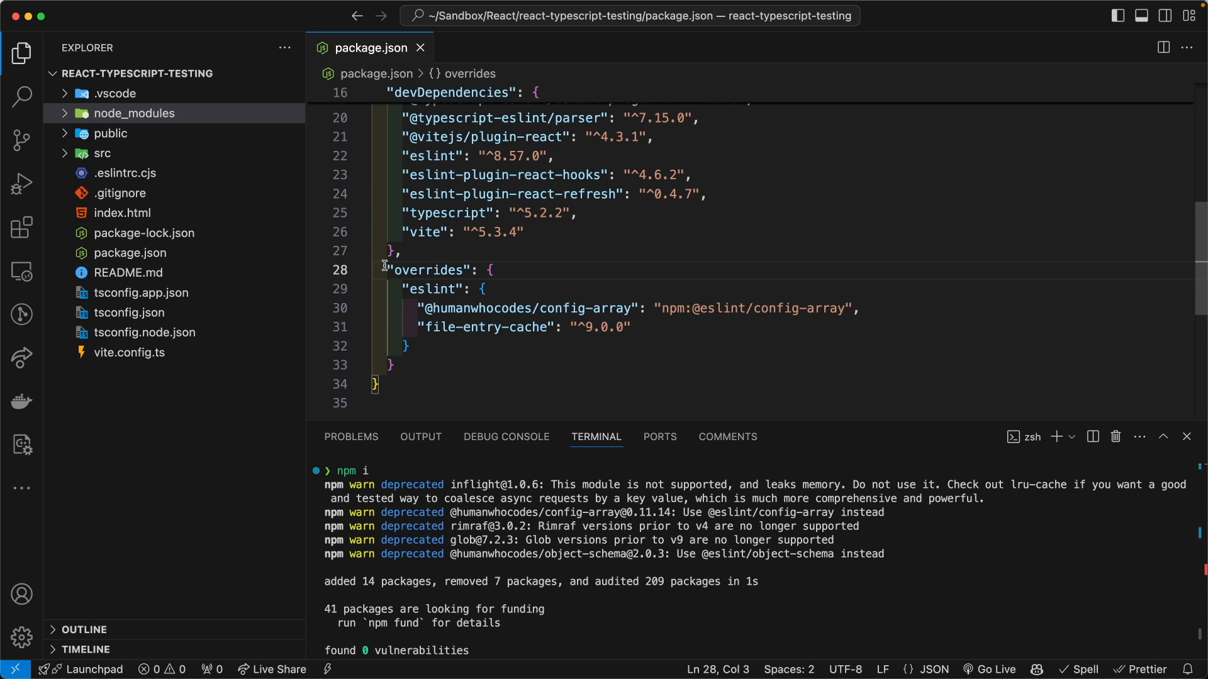
Drag within package.json to select the new eslint overrides entries under devDependencies
{"action": "left_click_drag", "start_coordinate": [389, 270], "coordinate": [393, 365]}
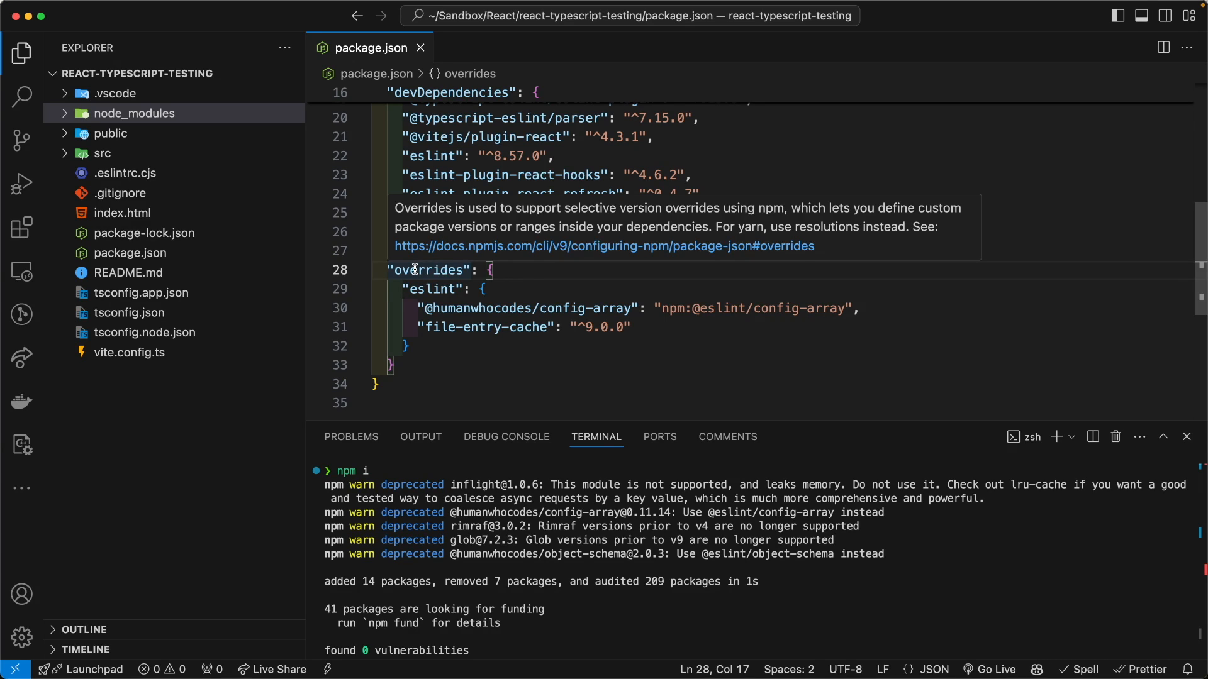
{"action": "mouse_move", "coordinate": [456, 512]}
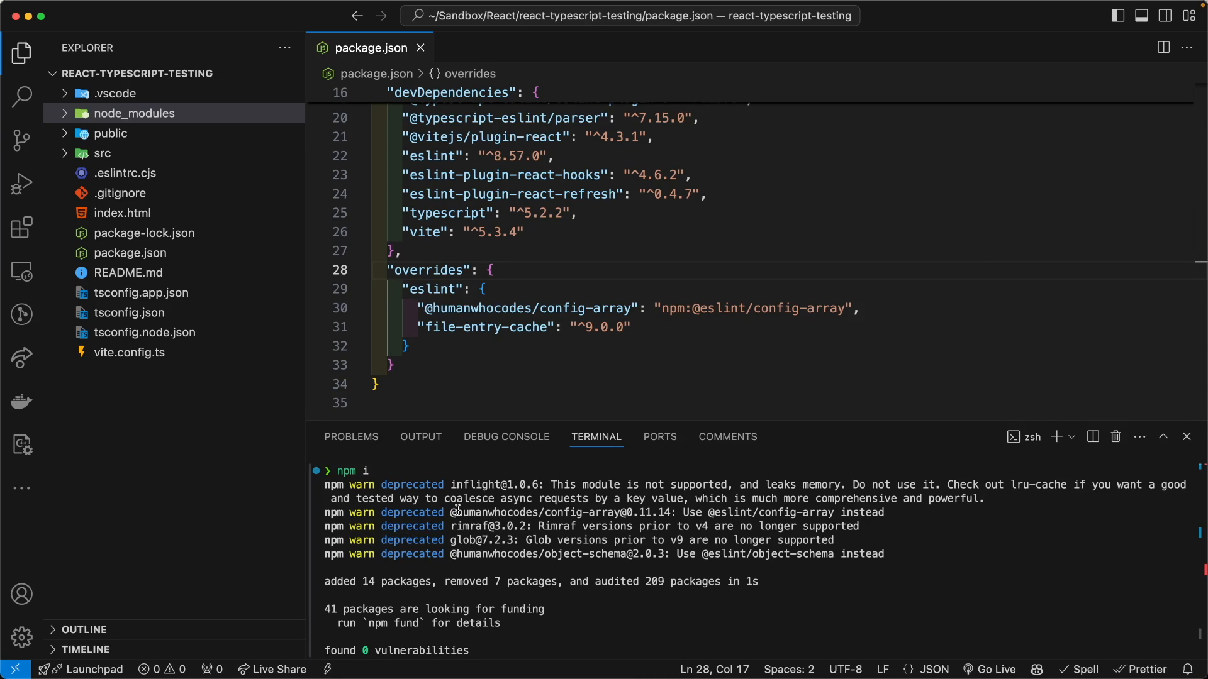
{"action": "double_click", "coordinate": [490, 512]}
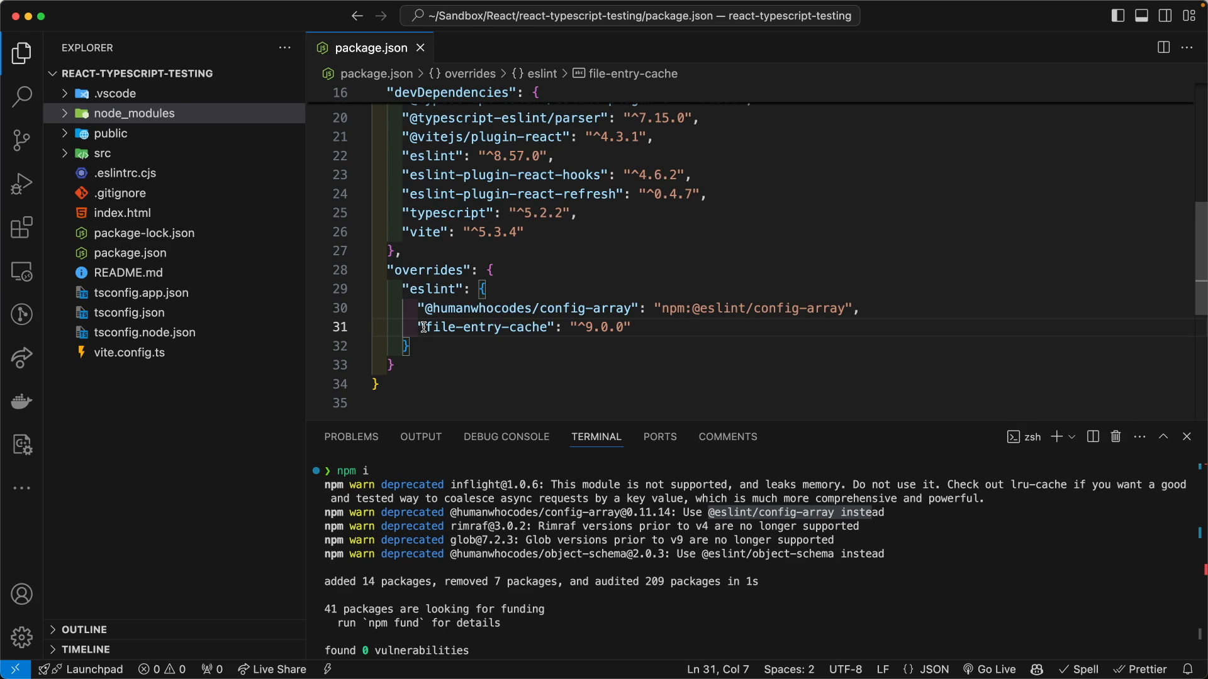
{"action": "double_click", "coordinate": [526, 328]}
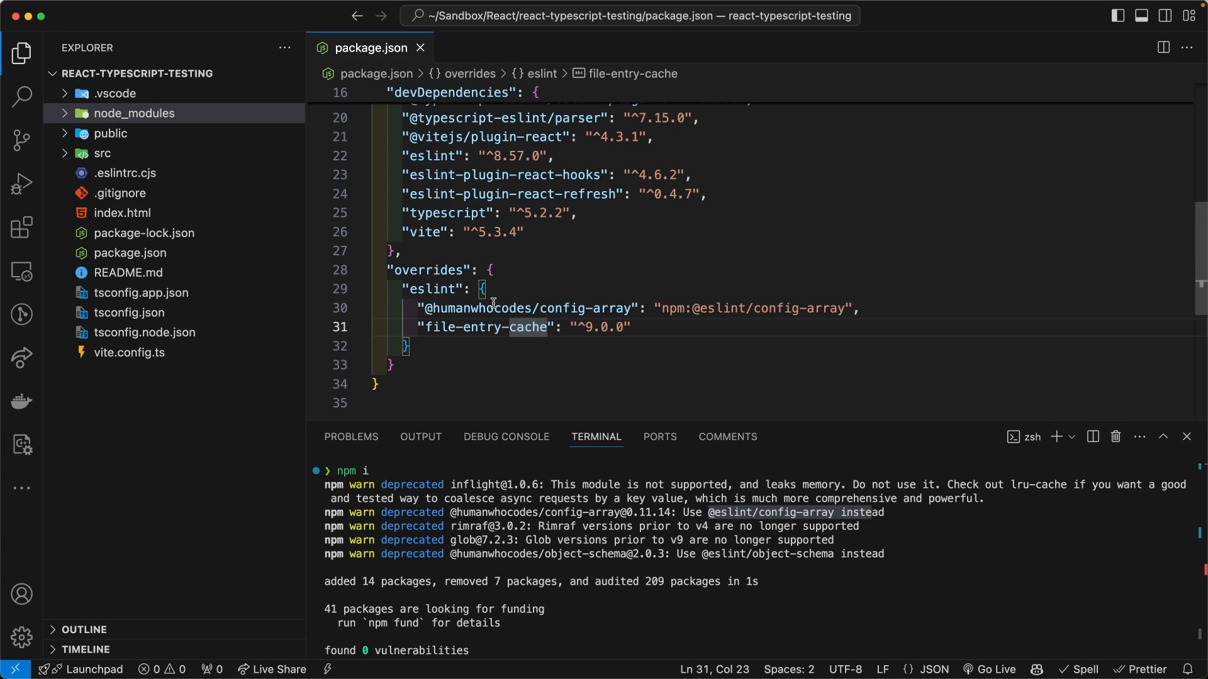
{"action": "double_click", "coordinate": [487, 305]}
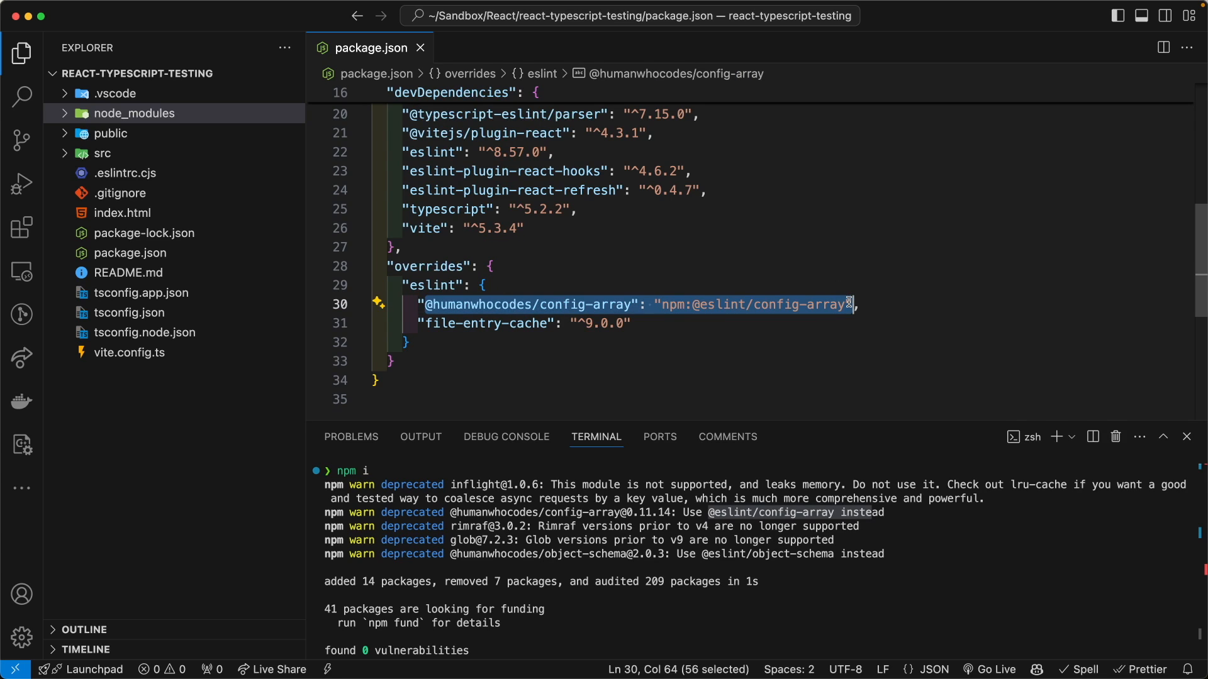
{"action": "left_click", "coordinate": [653, 305]}
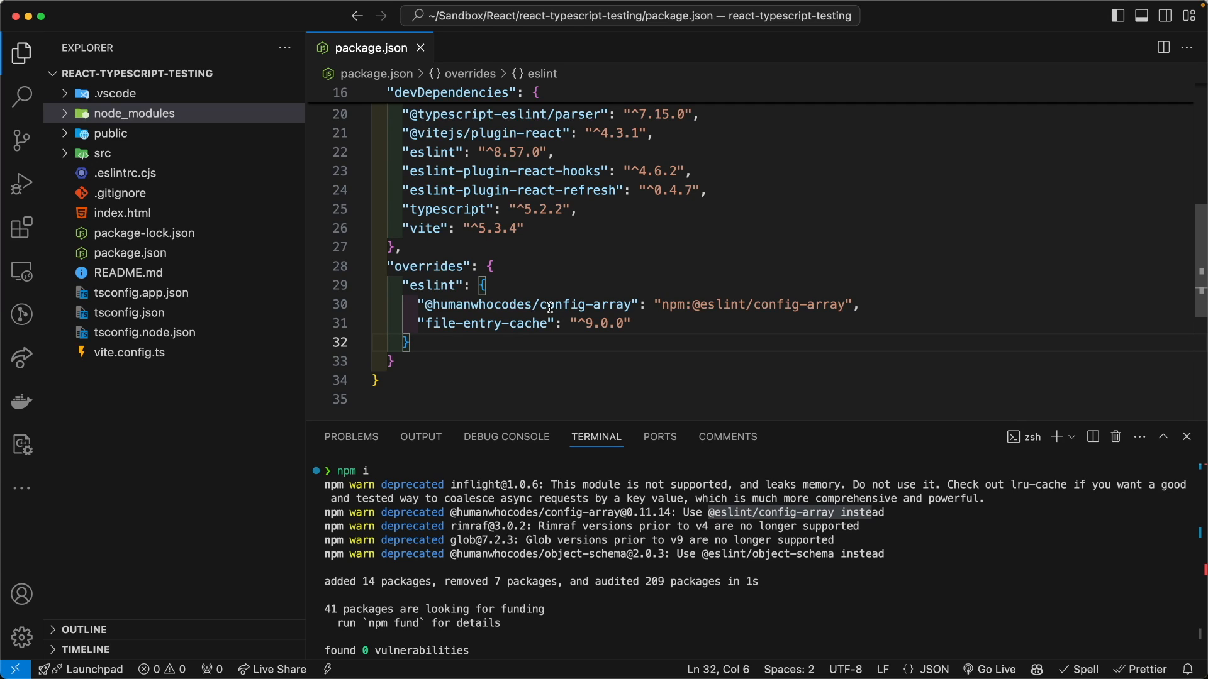
{"action": "mouse_move", "coordinate": [119, 115]}
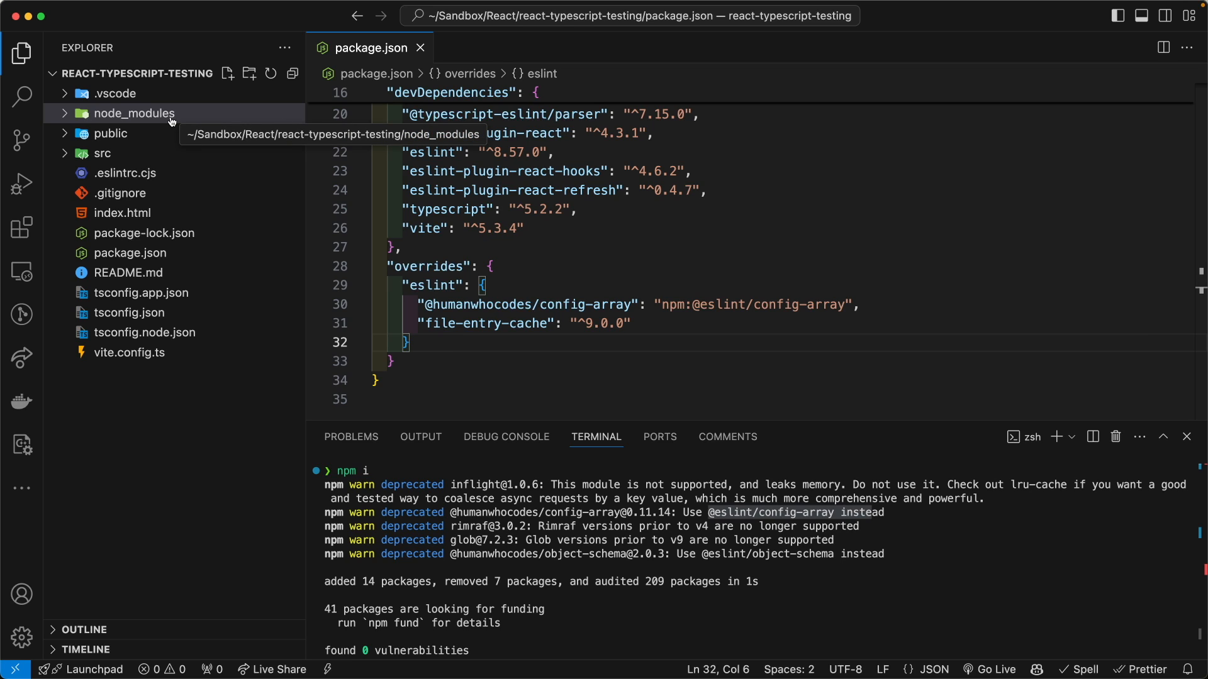
Inspect the node_modules folder in the explorer before reinstalling with overrides in place
{"action": "right_click", "coordinate": [134, 114]}
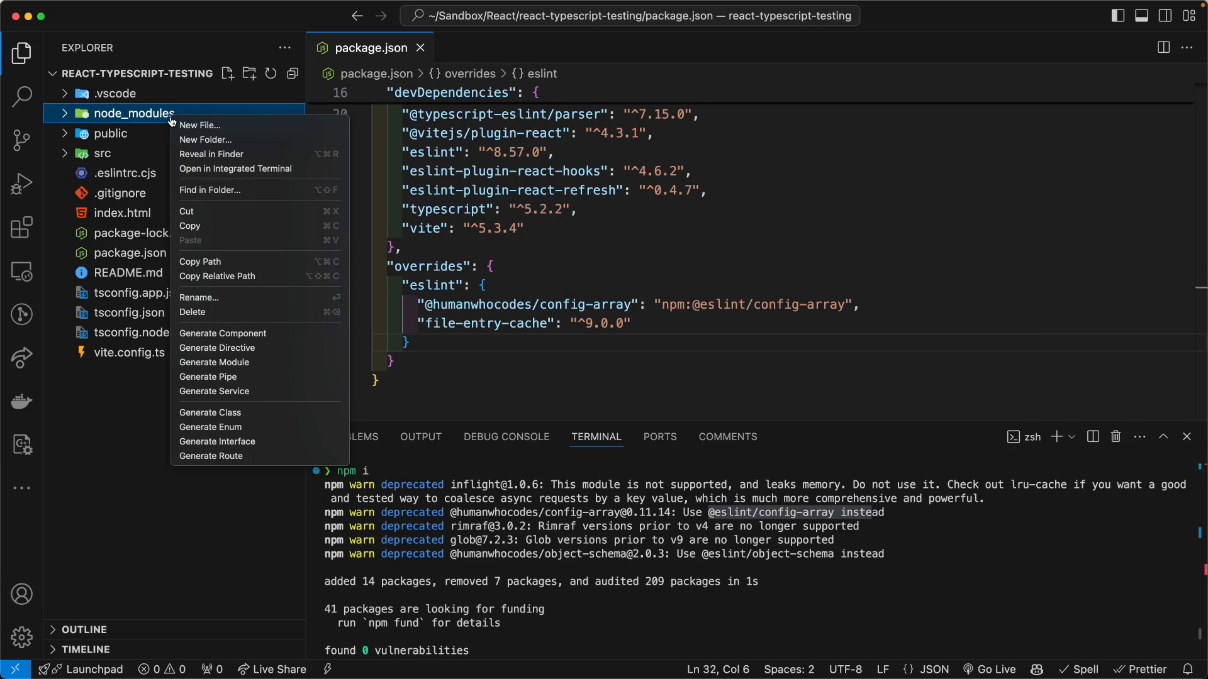
{"action": "mouse_move", "coordinate": [230, 368]}
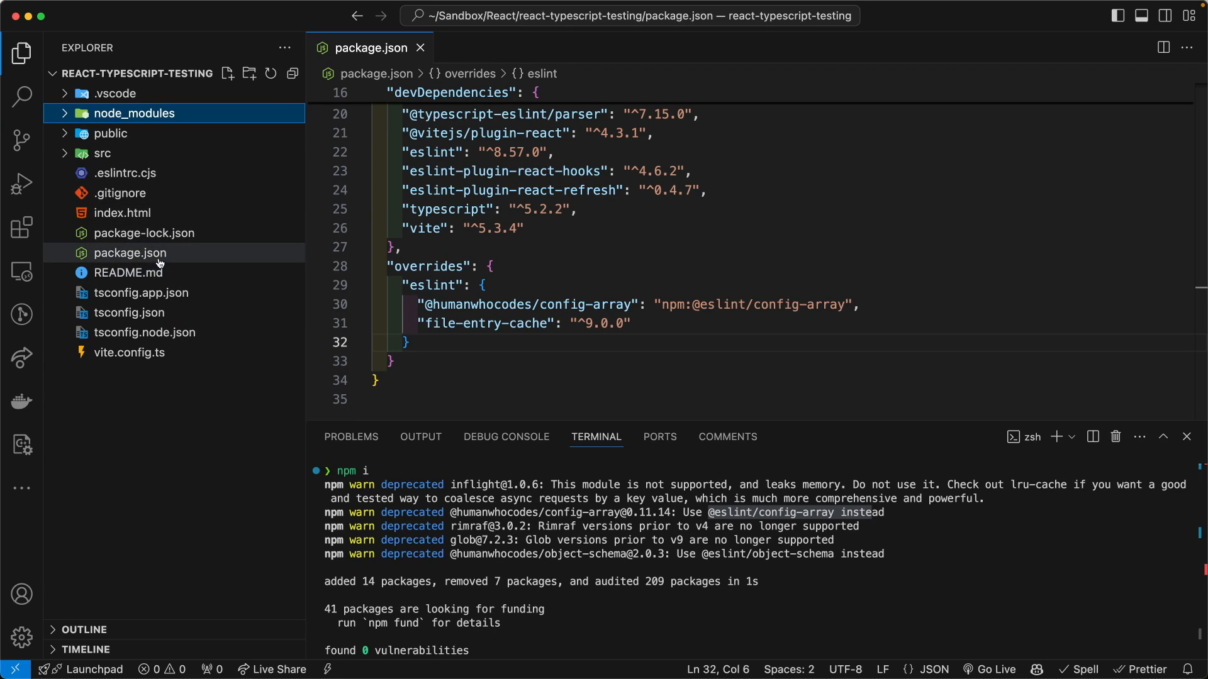
{"action": "mouse_move", "coordinate": [146, 238]}
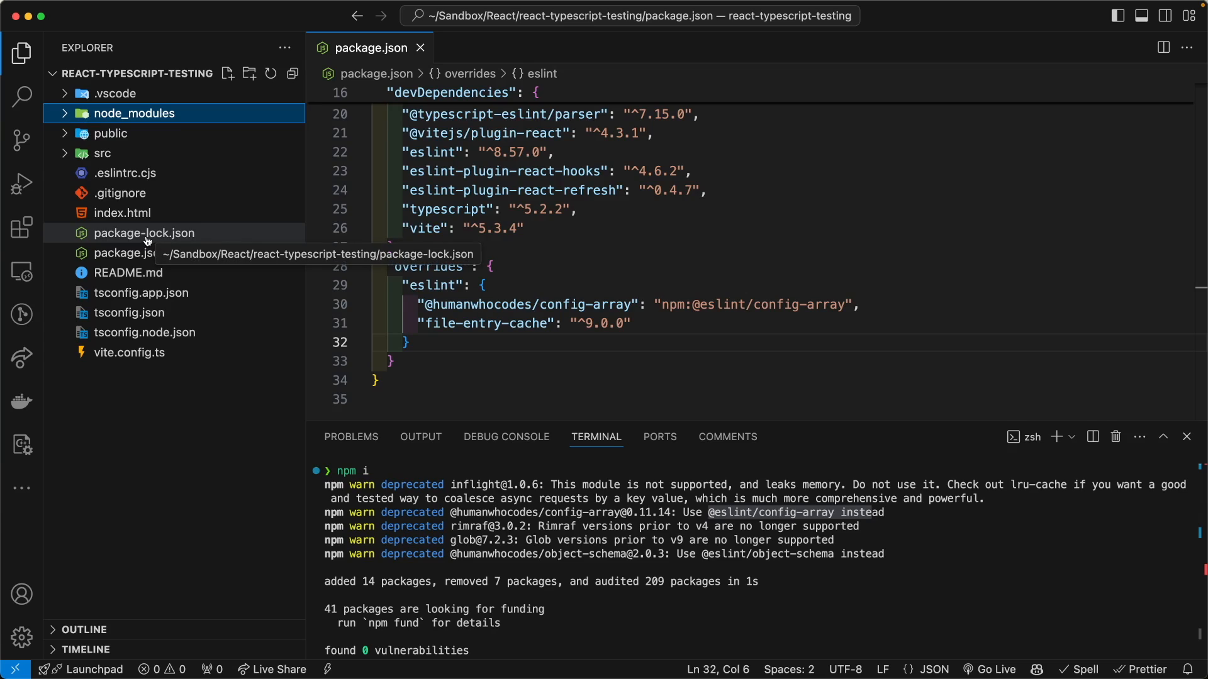
{"action": "mouse_move", "coordinate": [173, 241]}
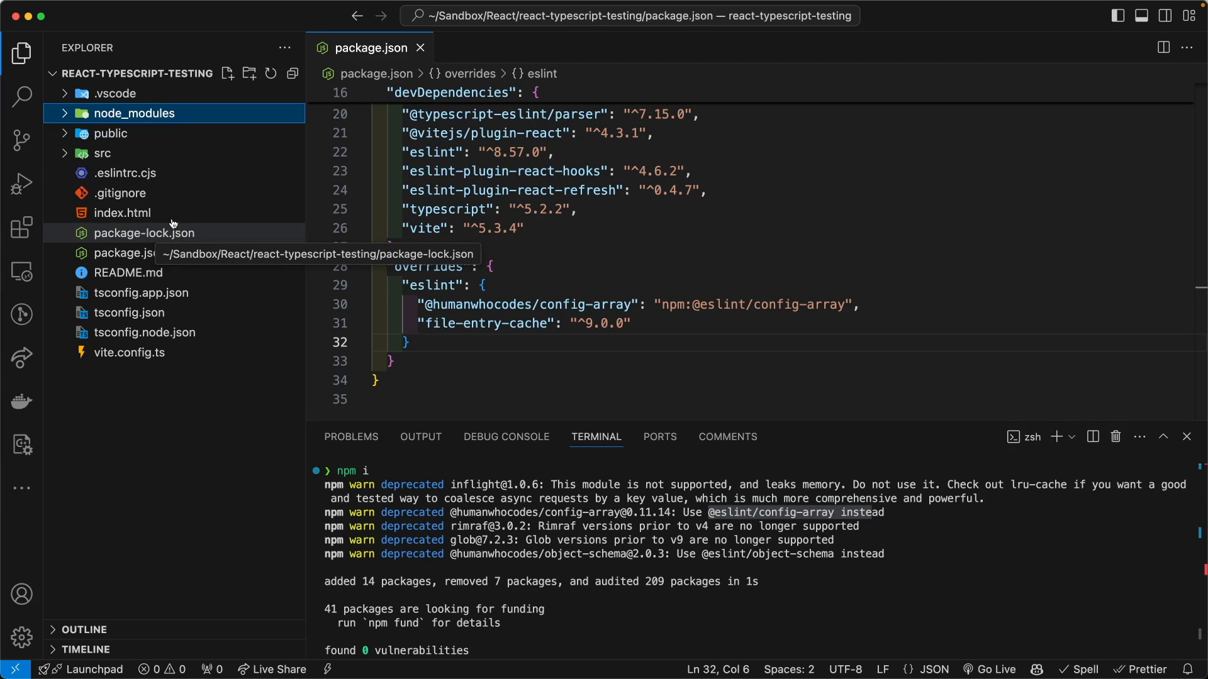
{"action": "double_click", "coordinate": [144, 233]}
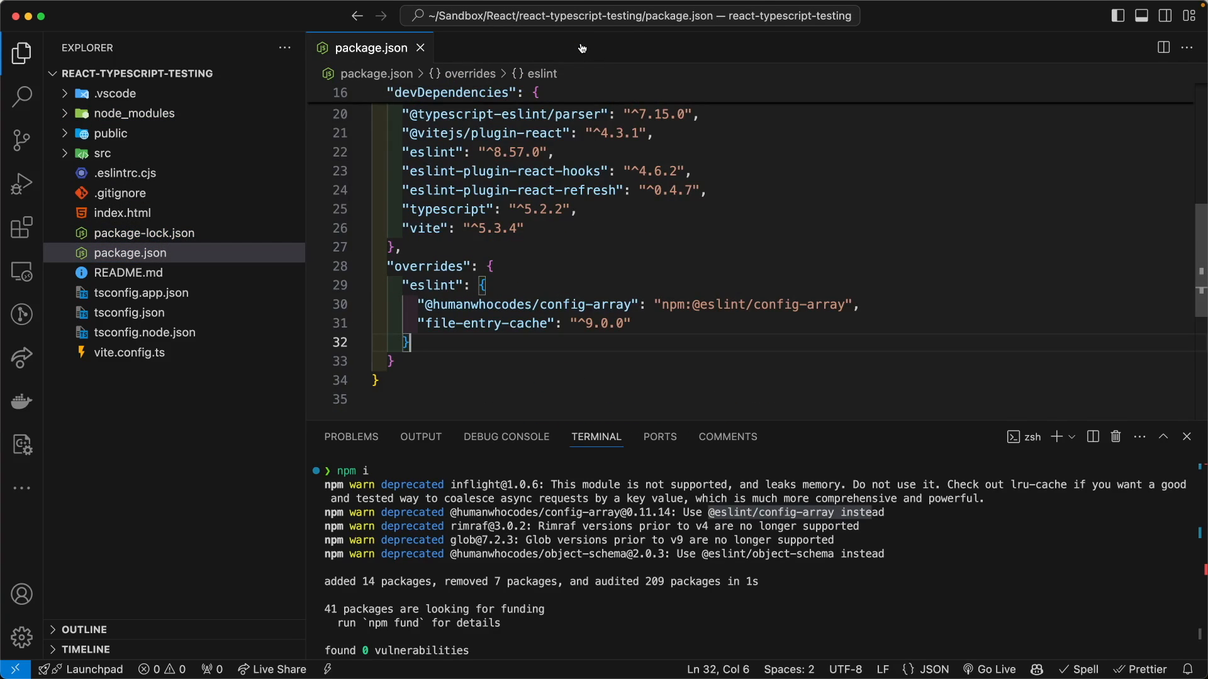
{"action": "mouse_move", "coordinate": [612, 553]}
{"action": "type", "text": "npm i"}
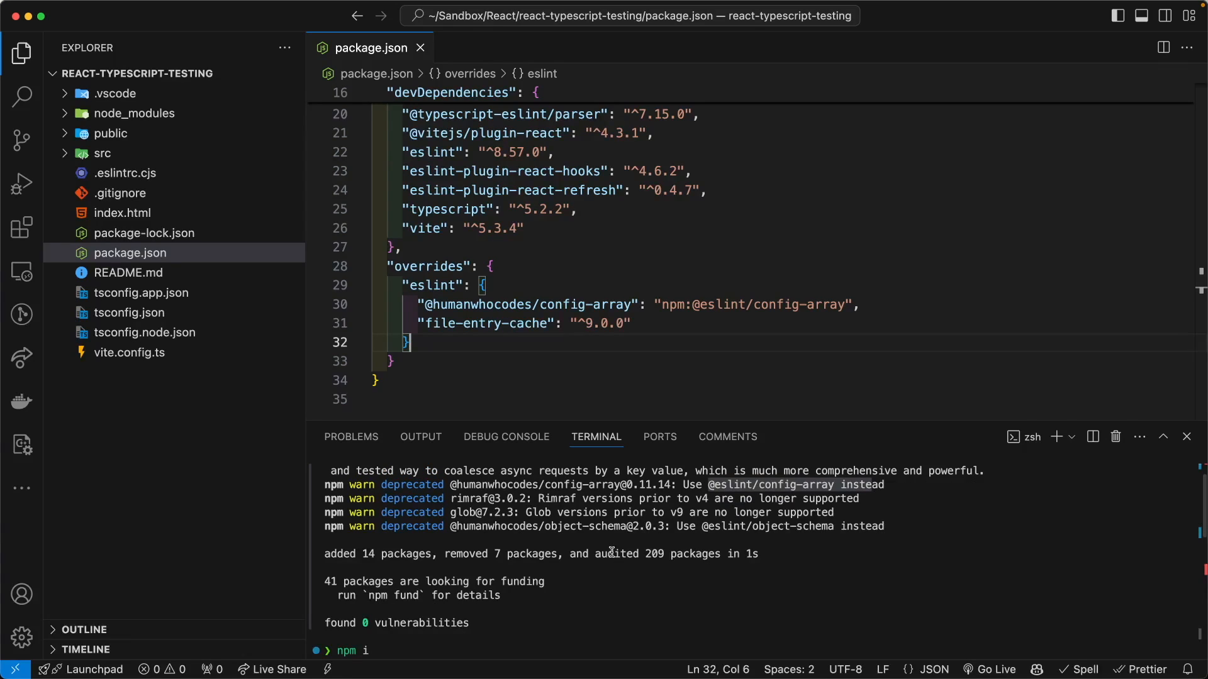
{"action": "mouse_move", "coordinate": [500, 571]}
{"action": "type", "text": "npm run dev"}
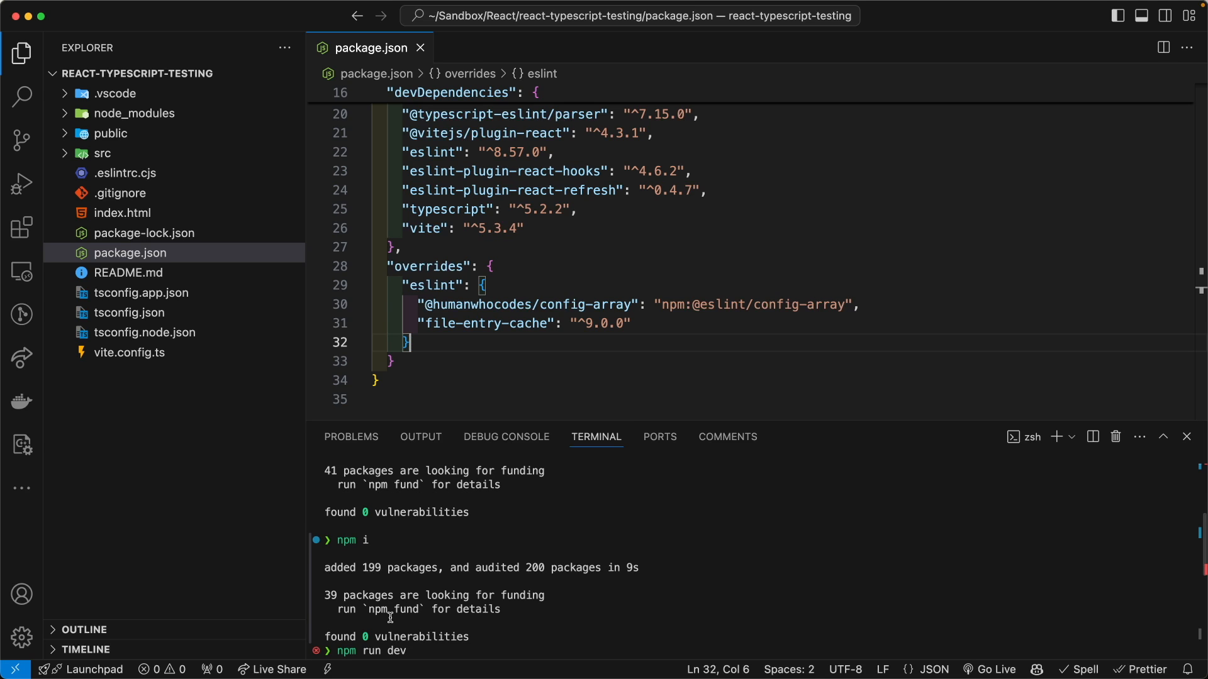
Scroll the terminal through the 199-package install and the starting Vite dev server
{"action": "scroll", "scroll_direction": "down", "scroll_amount": 3}
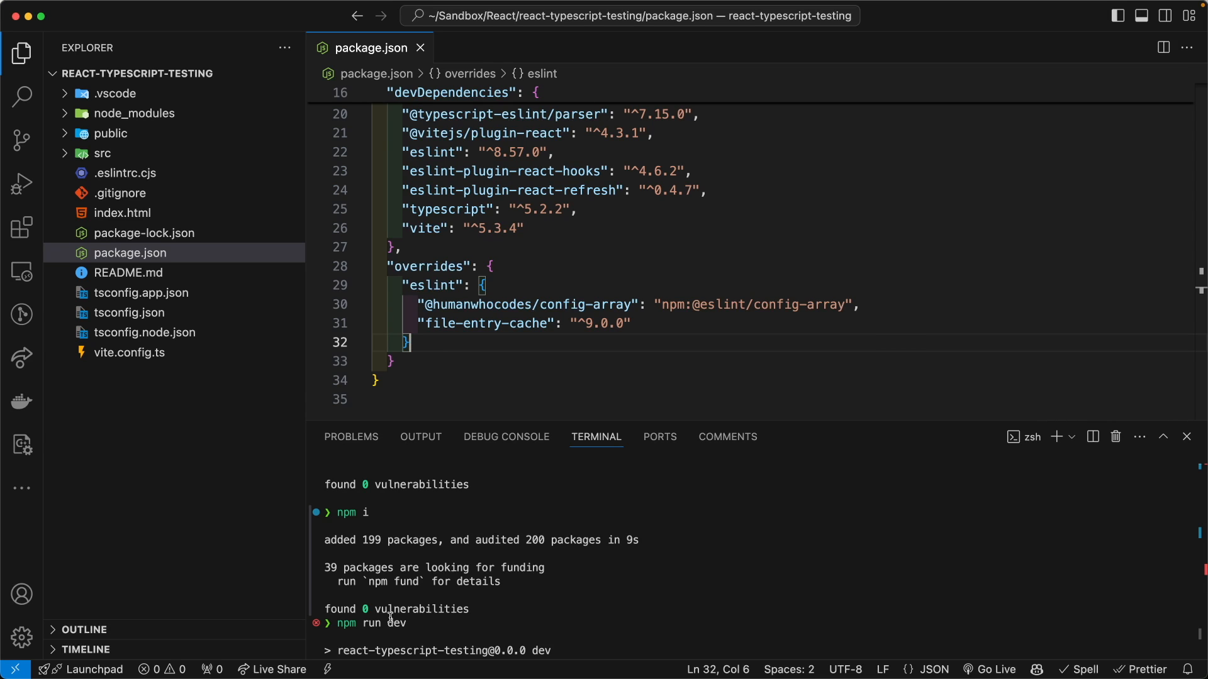
{"action": "scroll", "scroll_direction": "down", "scroll_amount": 3}
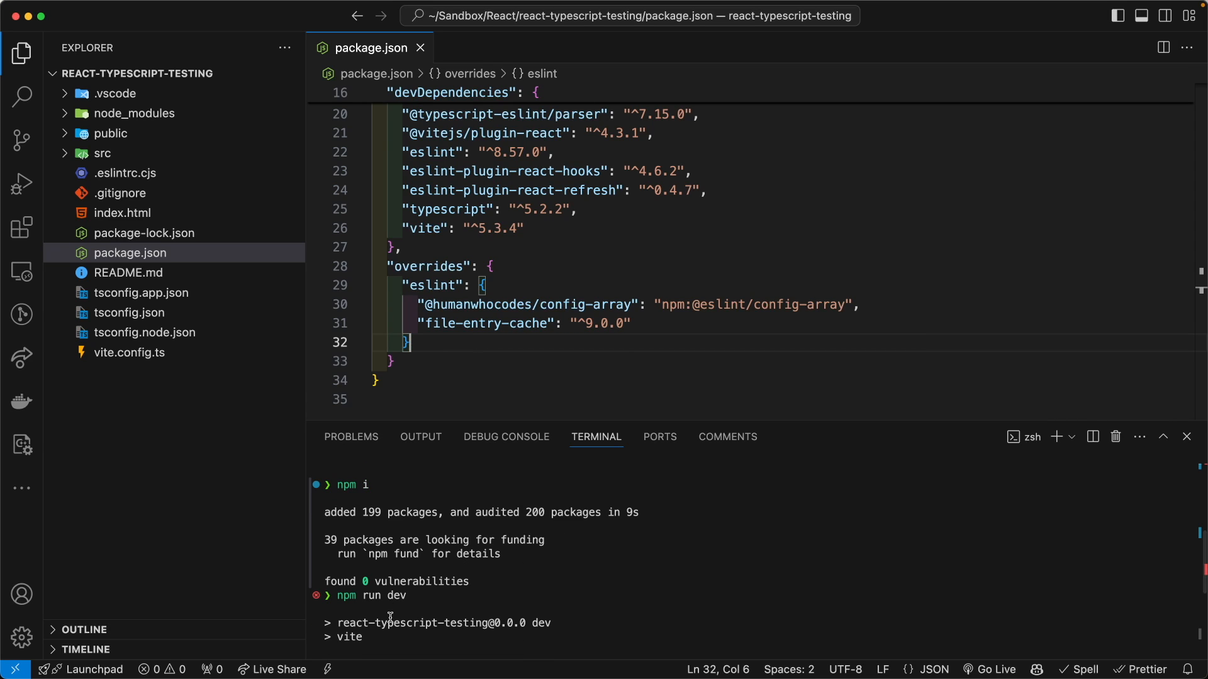
{"action": "mouse_move", "coordinate": [281, 313]}
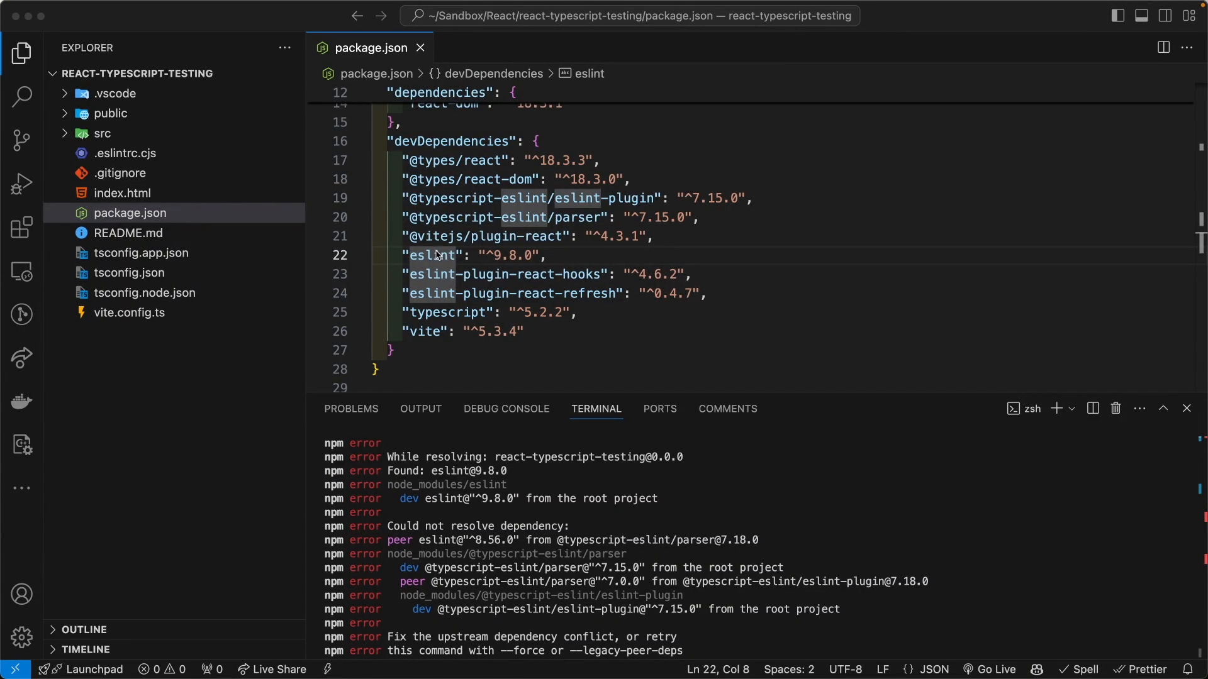
{"action": "left_click", "coordinate": [462, 255]}
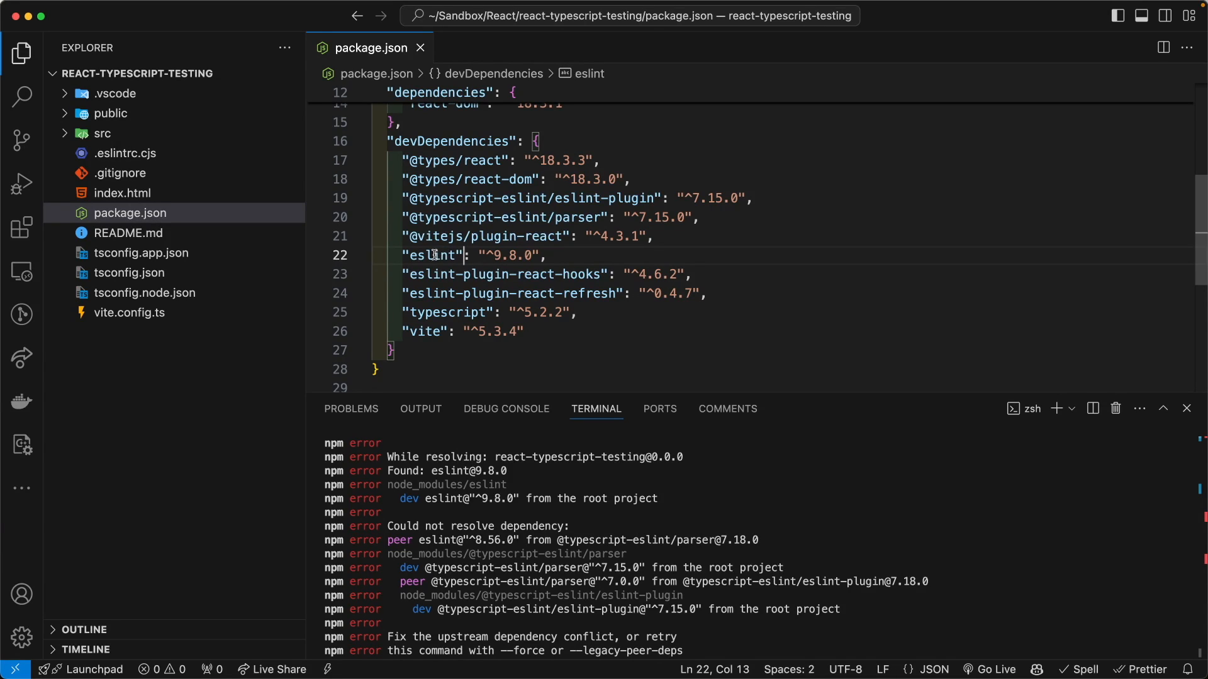
{"action": "mouse_move", "coordinate": [434, 255]}
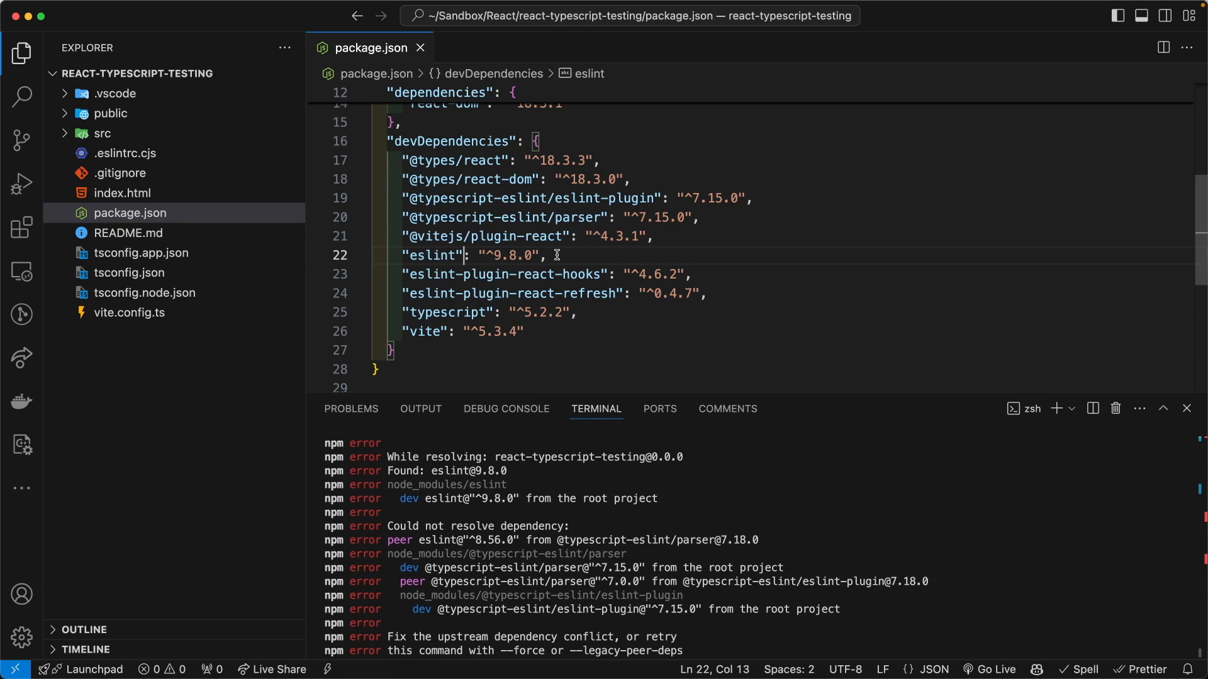
{"action": "mouse_move", "coordinate": [670, 294]}
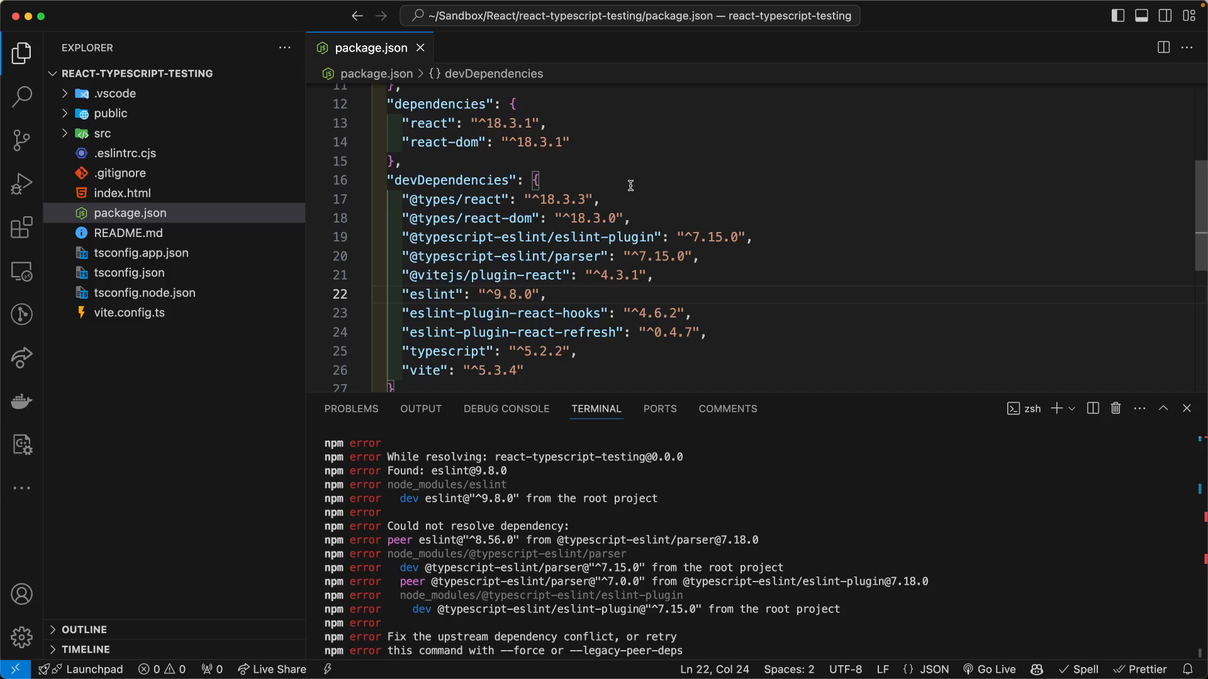
{"action": "scroll", "scroll_direction": "down", "scroll_amount": 3}
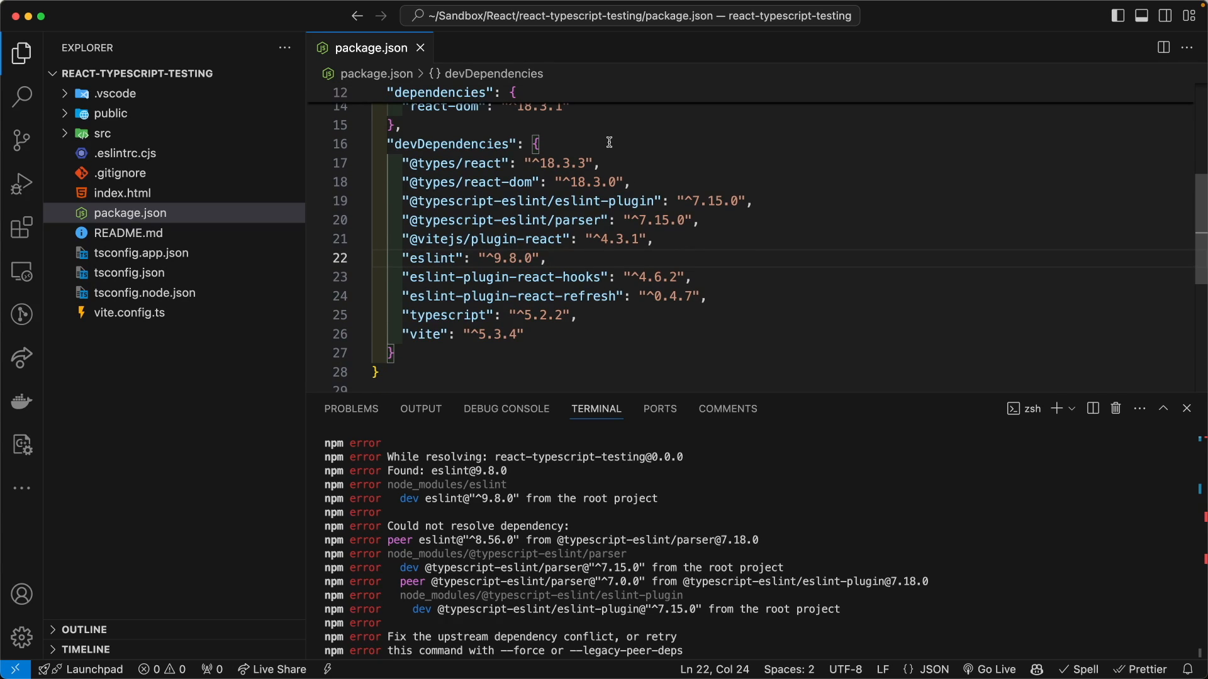
{"action": "mouse_move", "coordinate": [792, 519]}
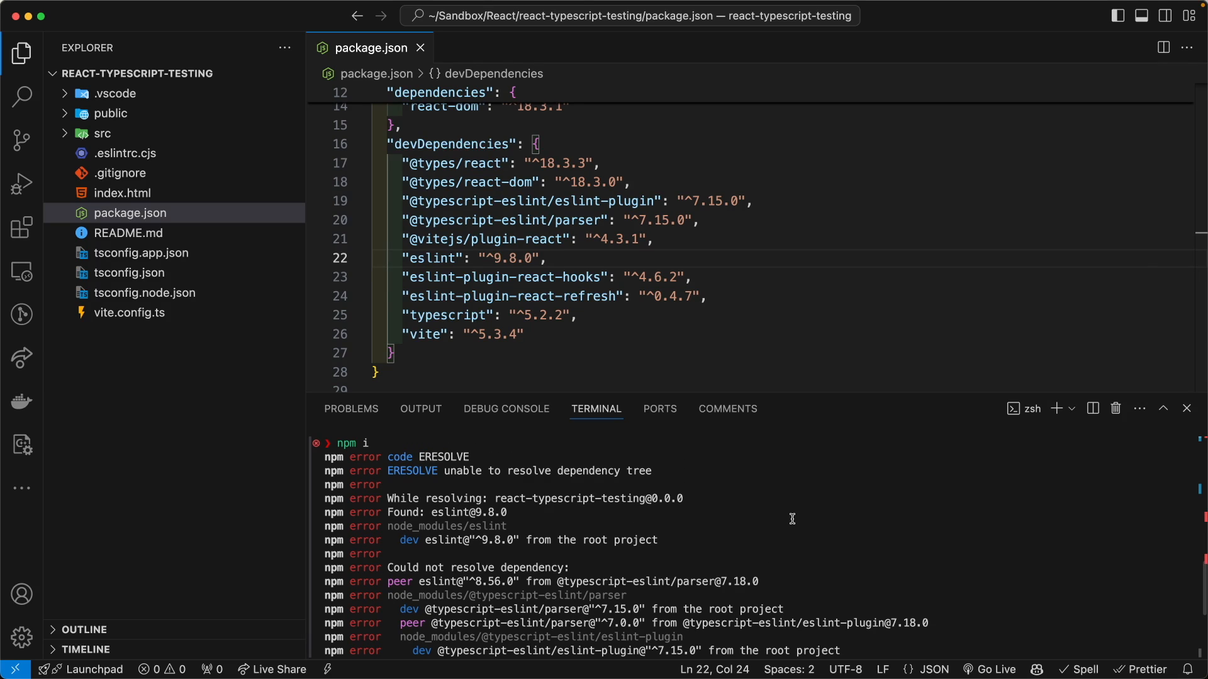
{"action": "mouse_move", "coordinate": [563, 484]}
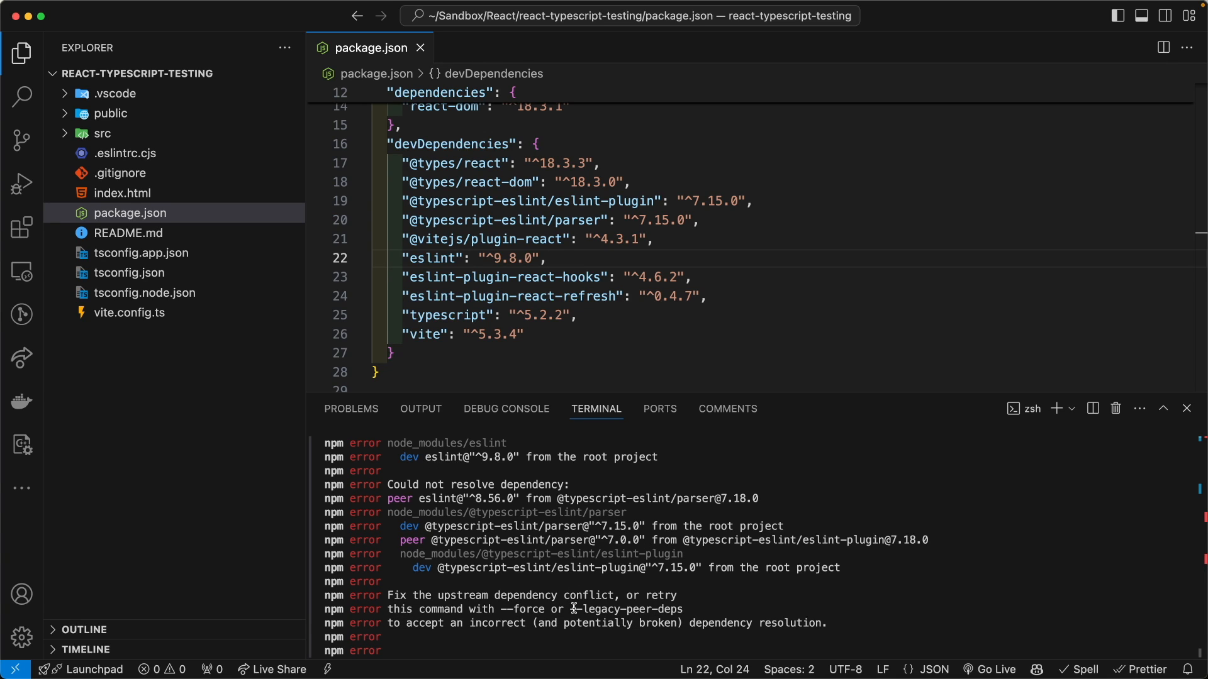
{"action": "mouse_move", "coordinate": [572, 609]}
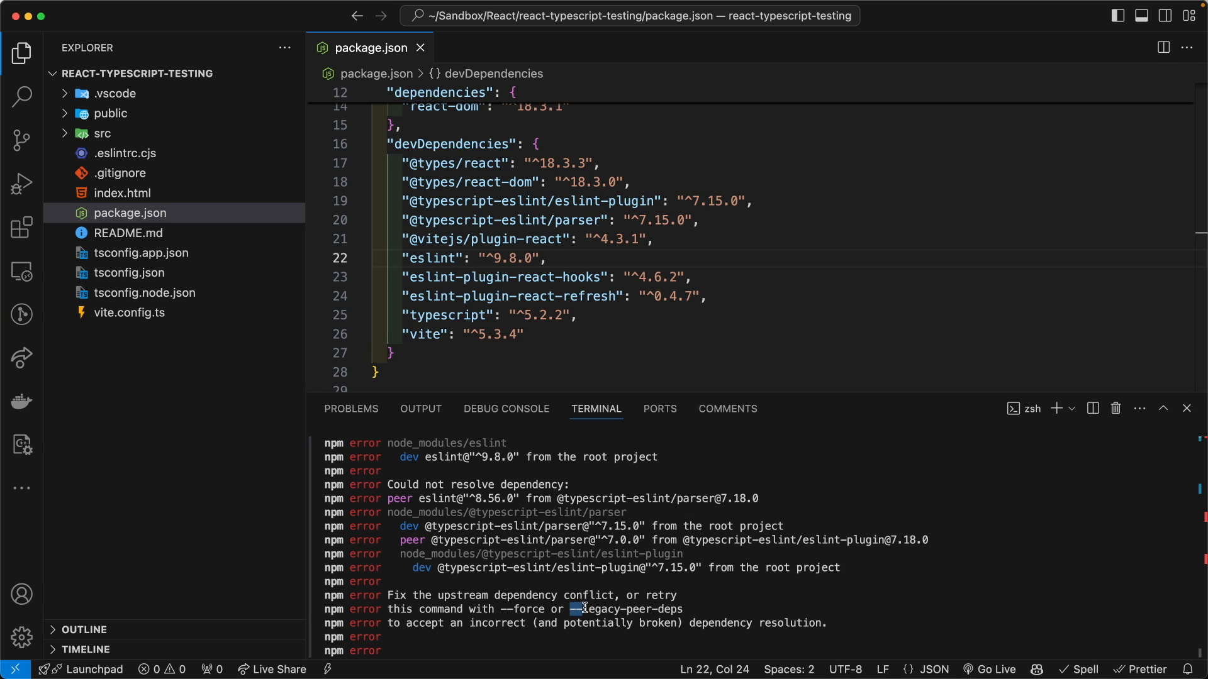
Select --legacy-peer-deps in the ERESOLVE error and scroll through the remaining output
{"action": "double_click", "coordinate": [621, 609]}
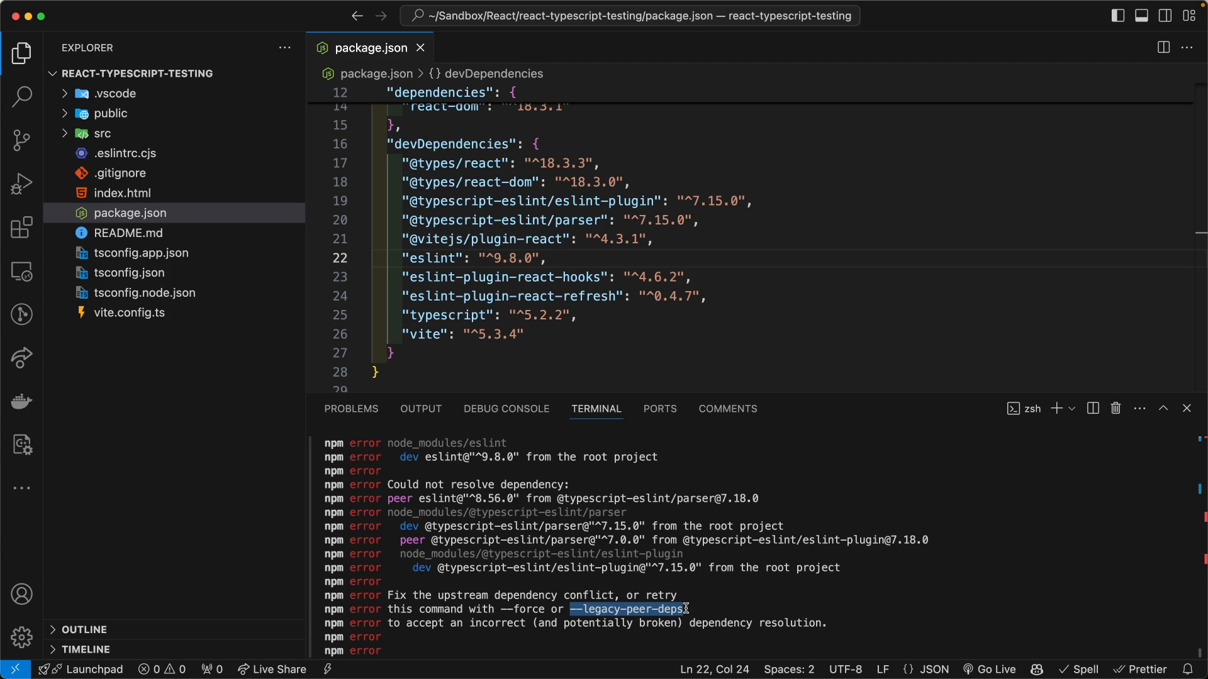
{"action": "scroll", "scroll_direction": "down", "scroll_amount": 3}
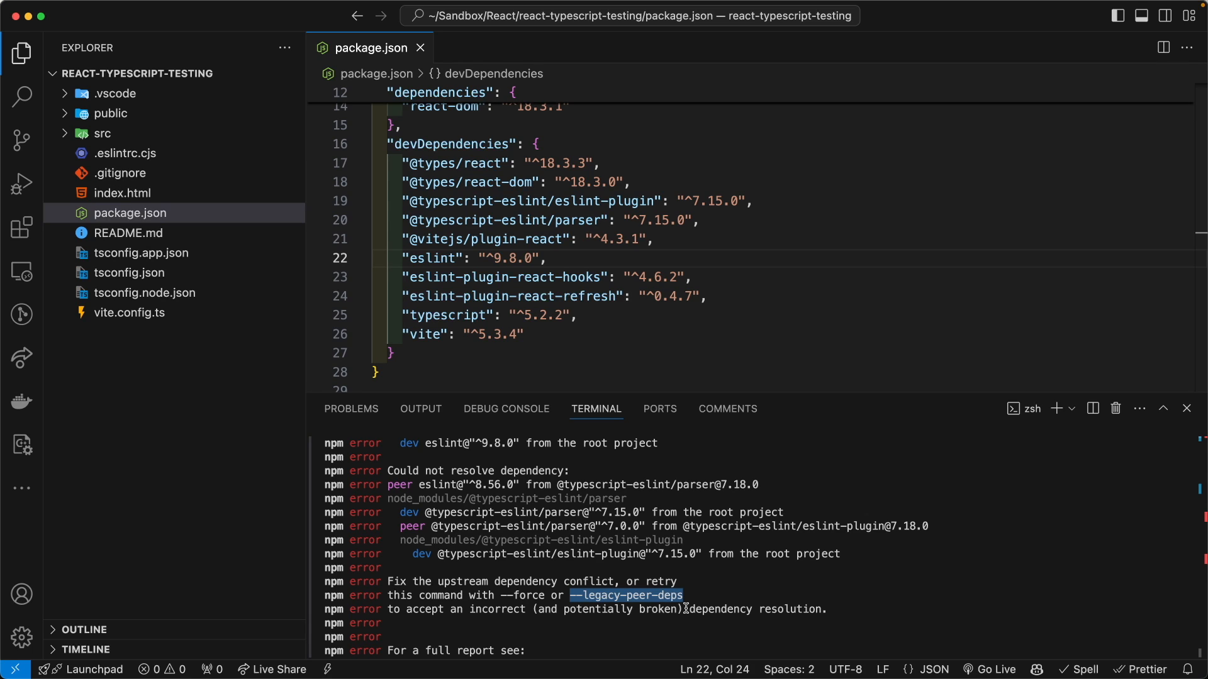
{"action": "scroll", "scroll_direction": "down", "scroll_amount": 3}
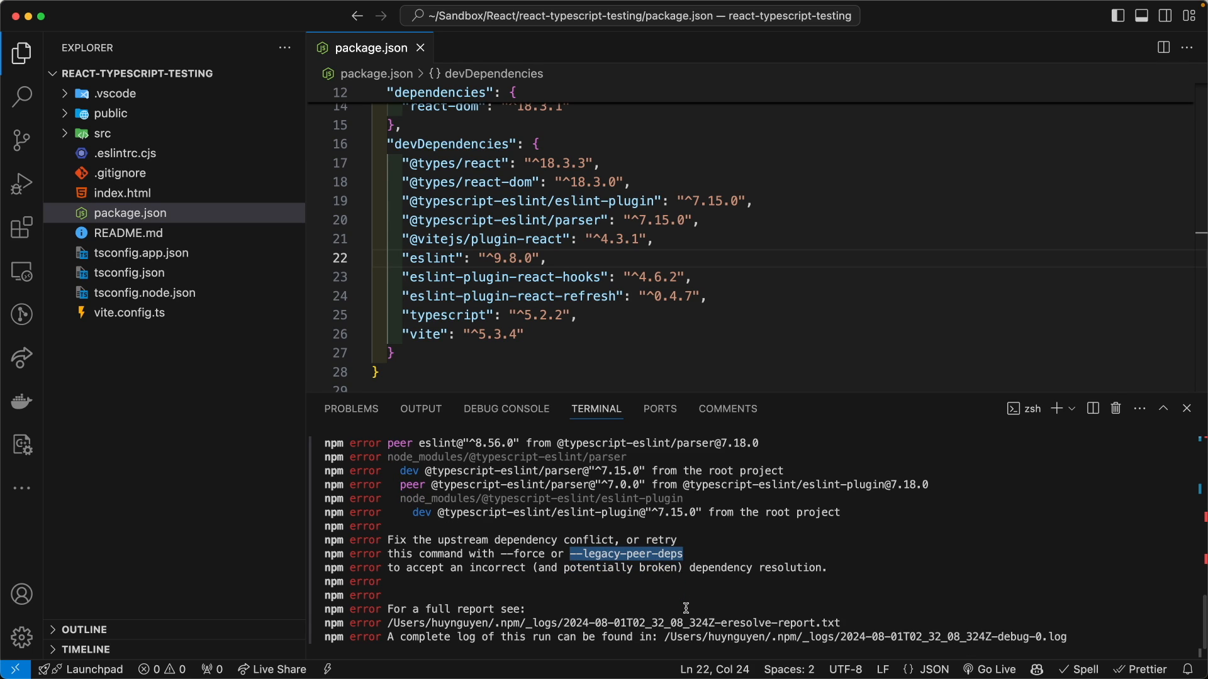
{"action": "mouse_move", "coordinate": [654, 556]}
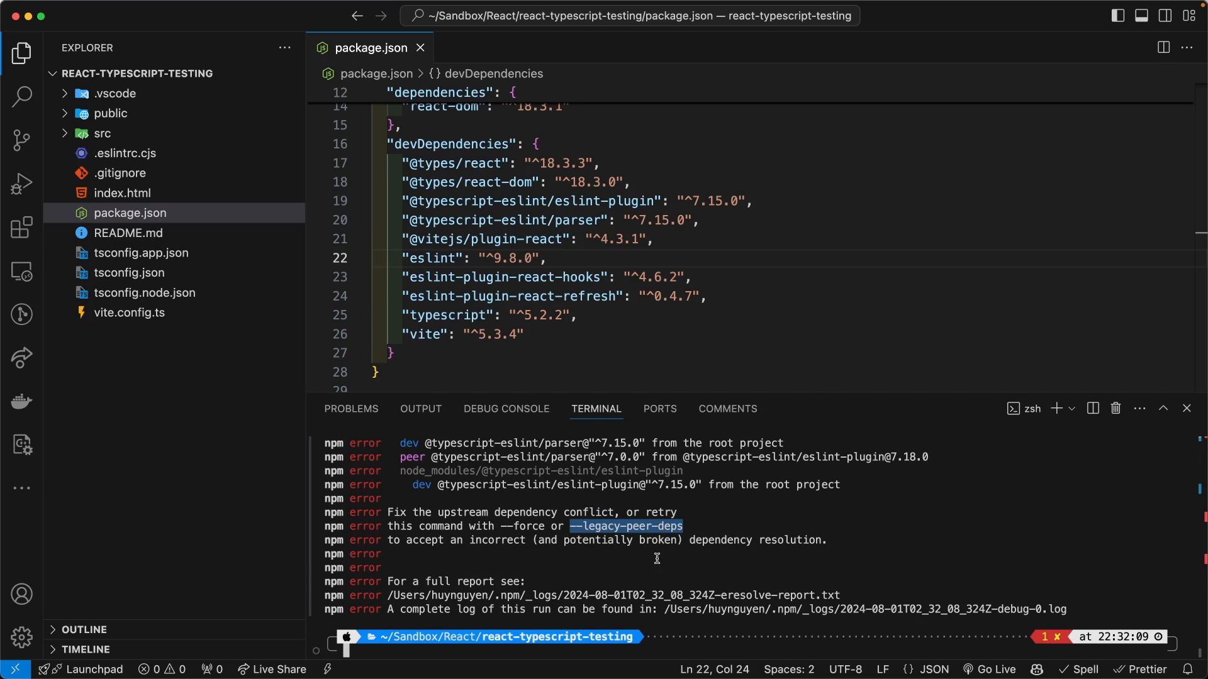
{"action": "mouse_move", "coordinate": [618, 538]}
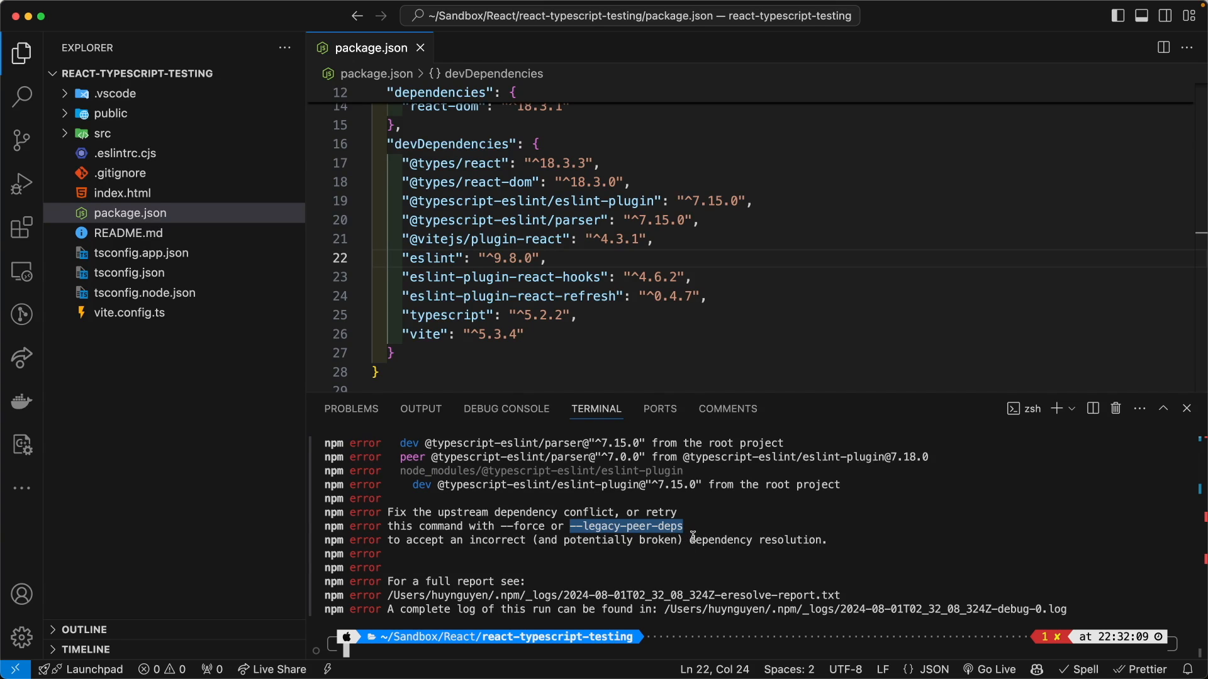
{"action": "mouse_move", "coordinate": [693, 530]}
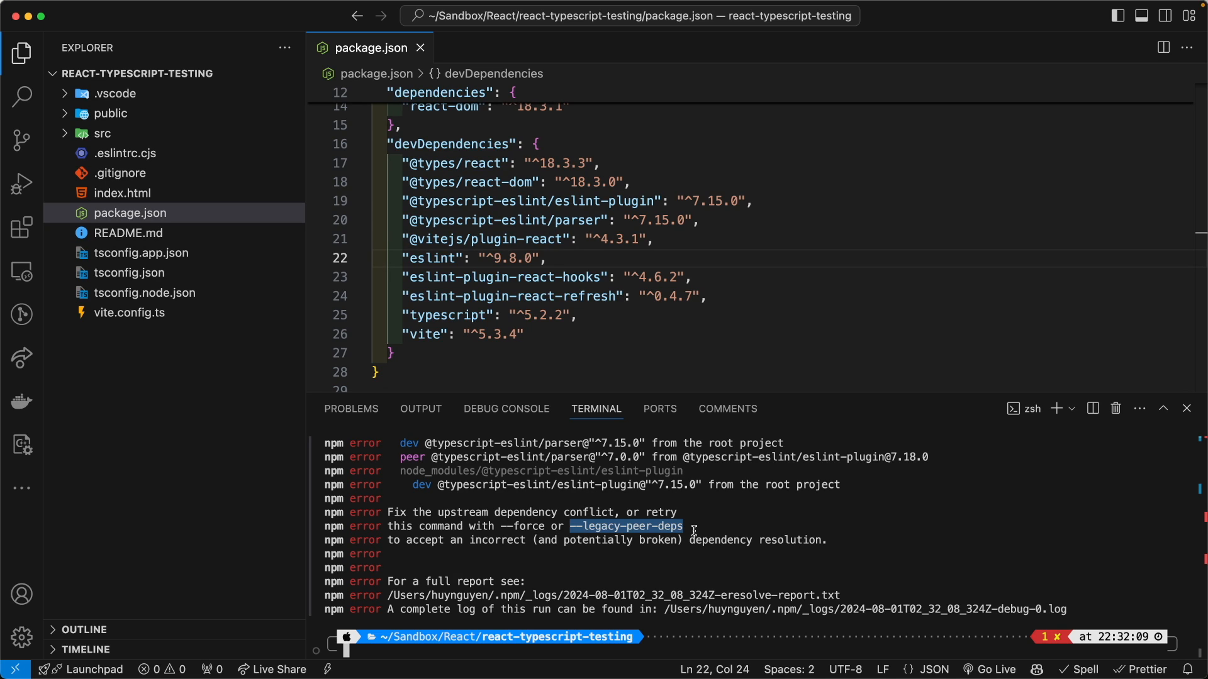
{"action": "mouse_move", "coordinate": [640, 325]}
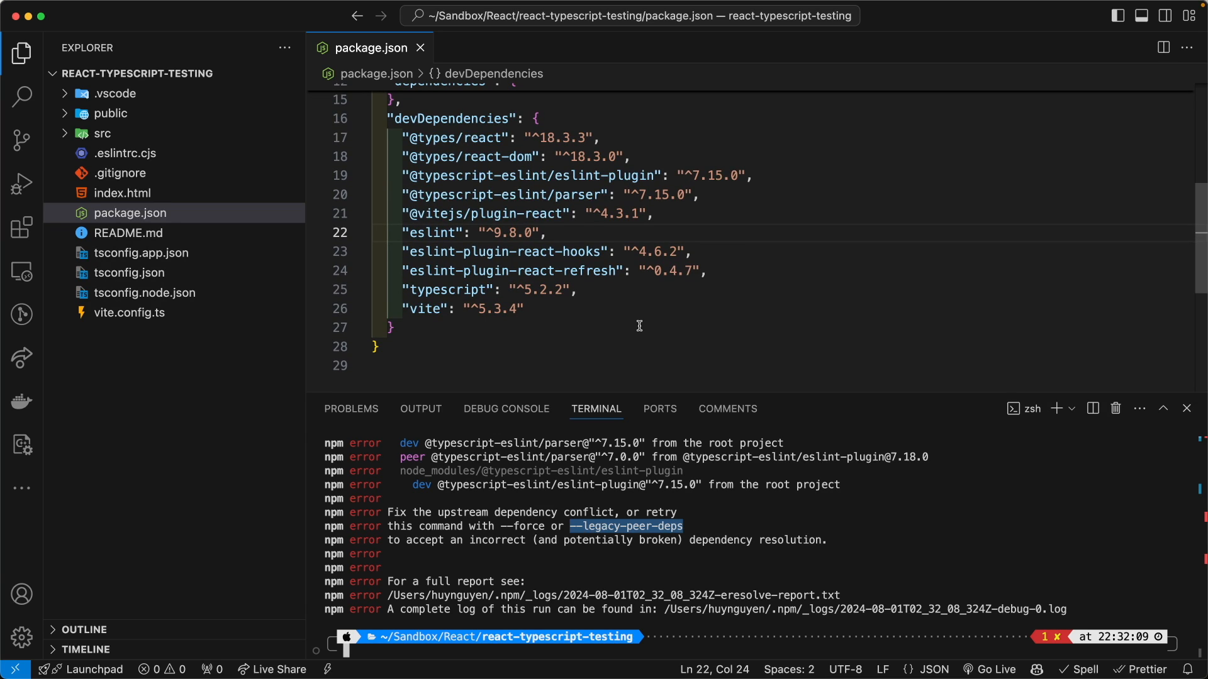
{"action": "mouse_move", "coordinate": [779, 553]}
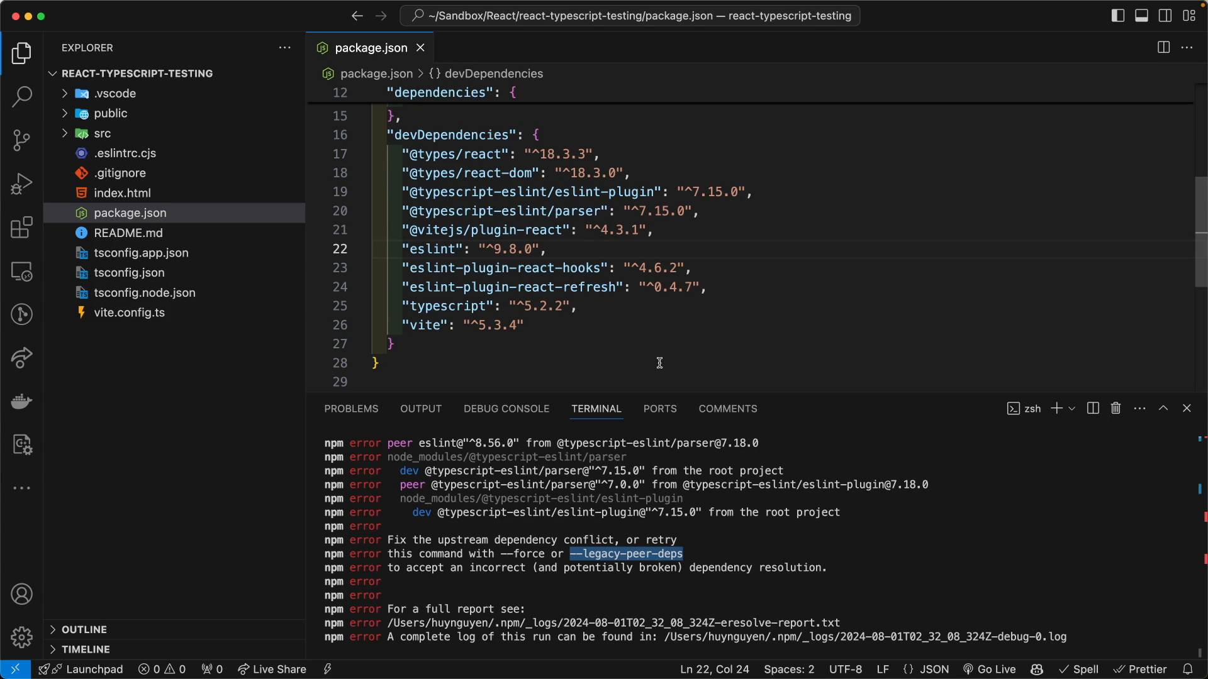
{"action": "mouse_move", "coordinate": [668, 350]}
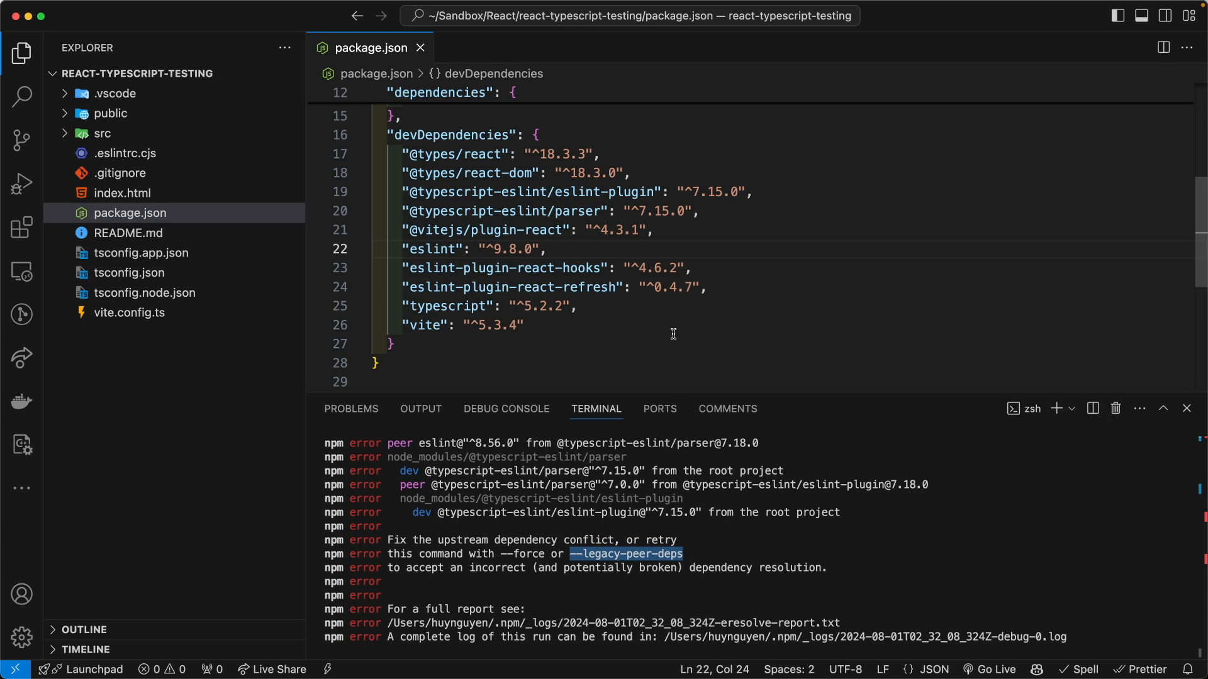
{"action": "mouse_move", "coordinate": [894, 317]}
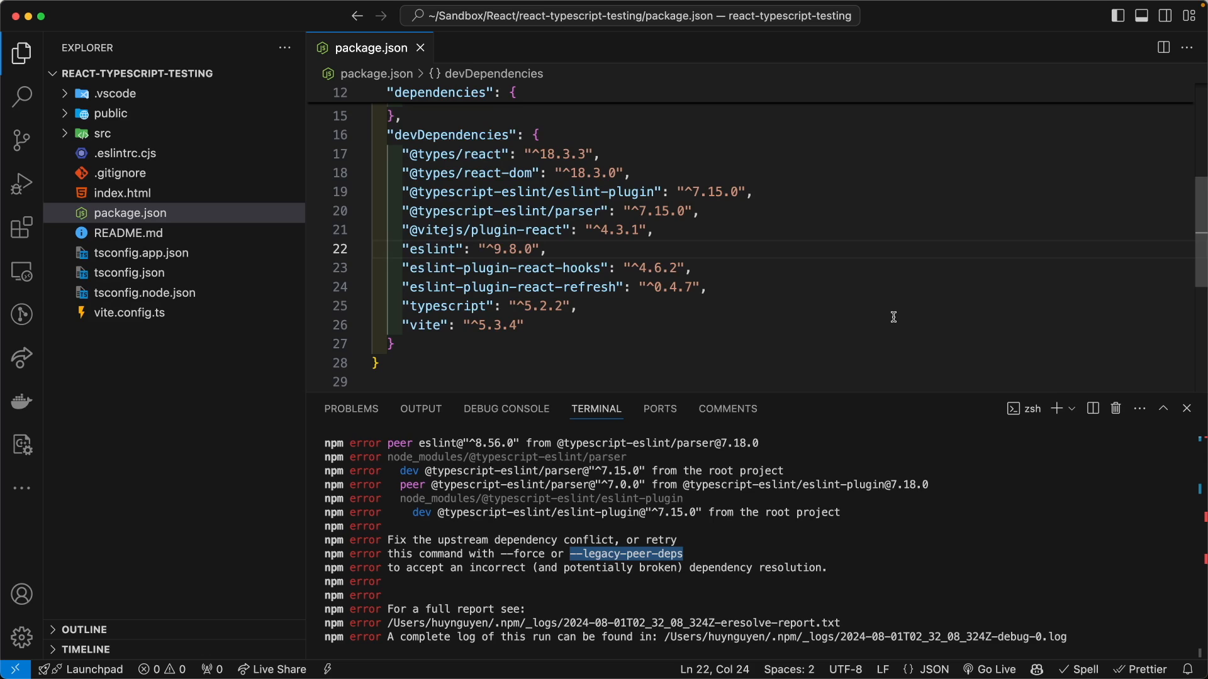